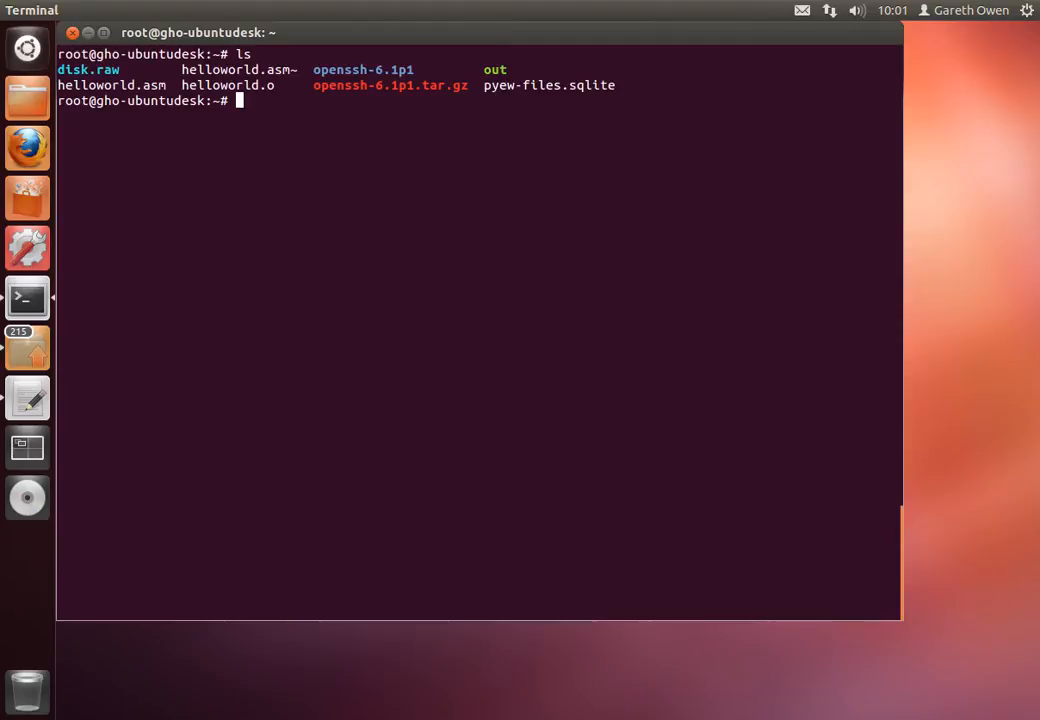
- Present the 'Two types of raw image file' slide, then return to the Terminal listing disk.raw
double_click(88, 68)
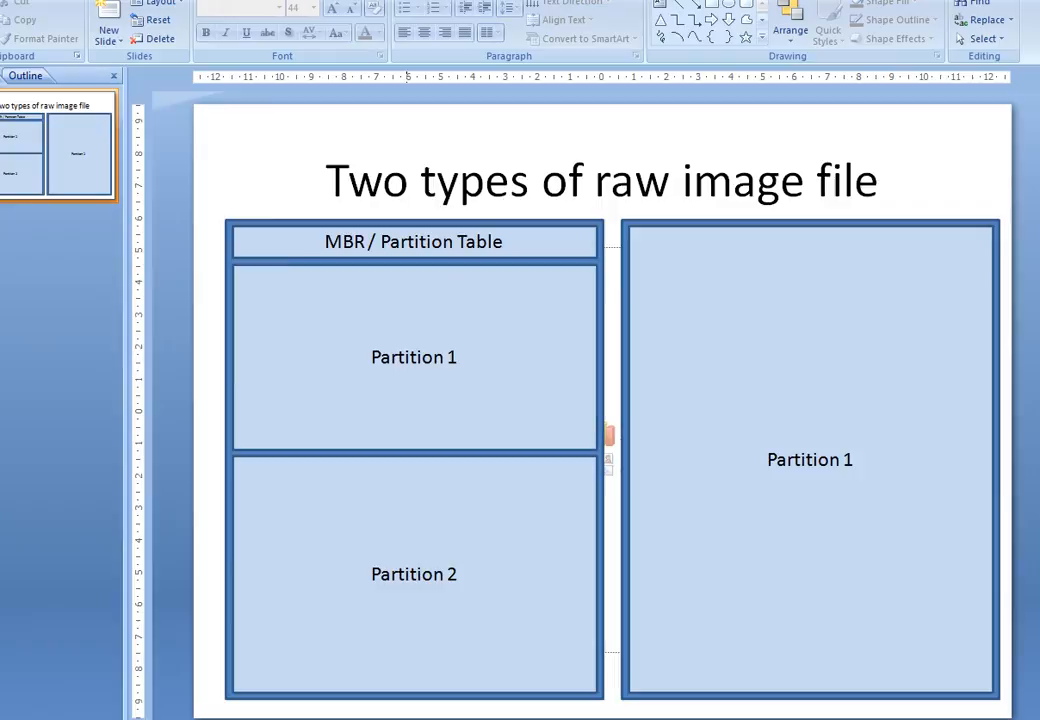
mouse_move(260, 228)
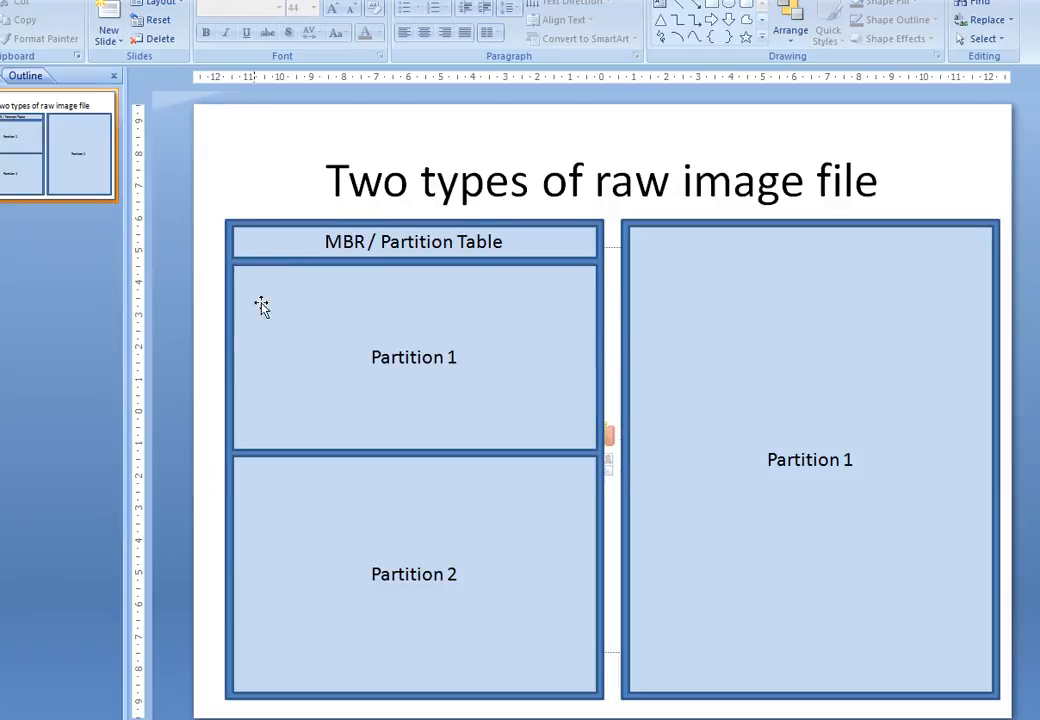
mouse_move(376, 284)
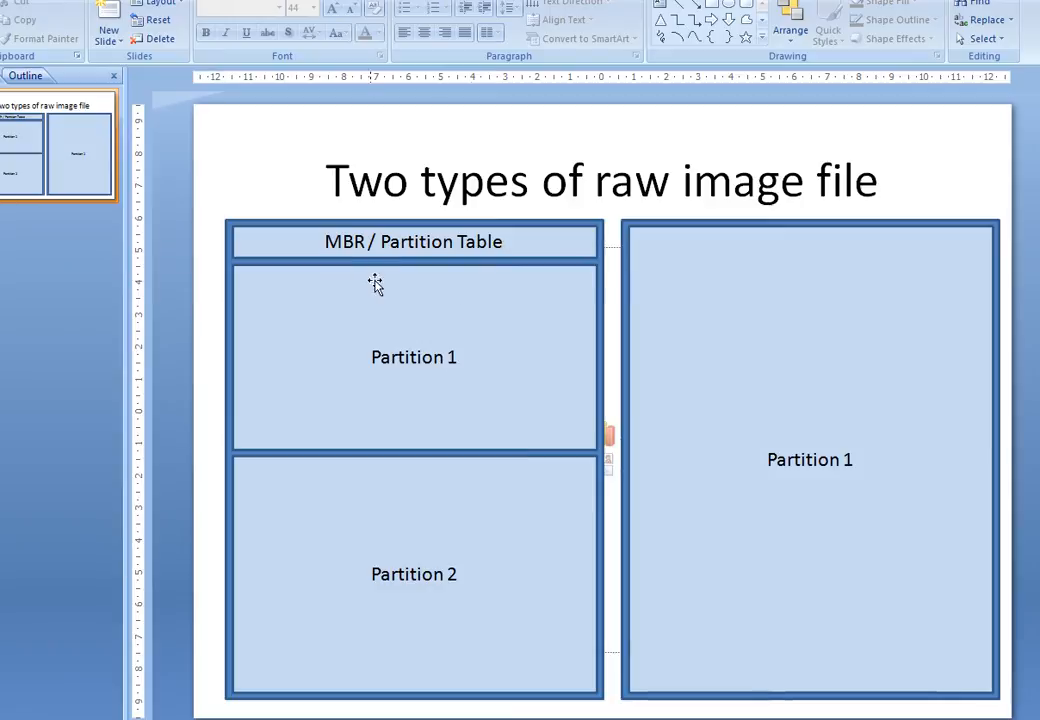
mouse_move(220, 448)
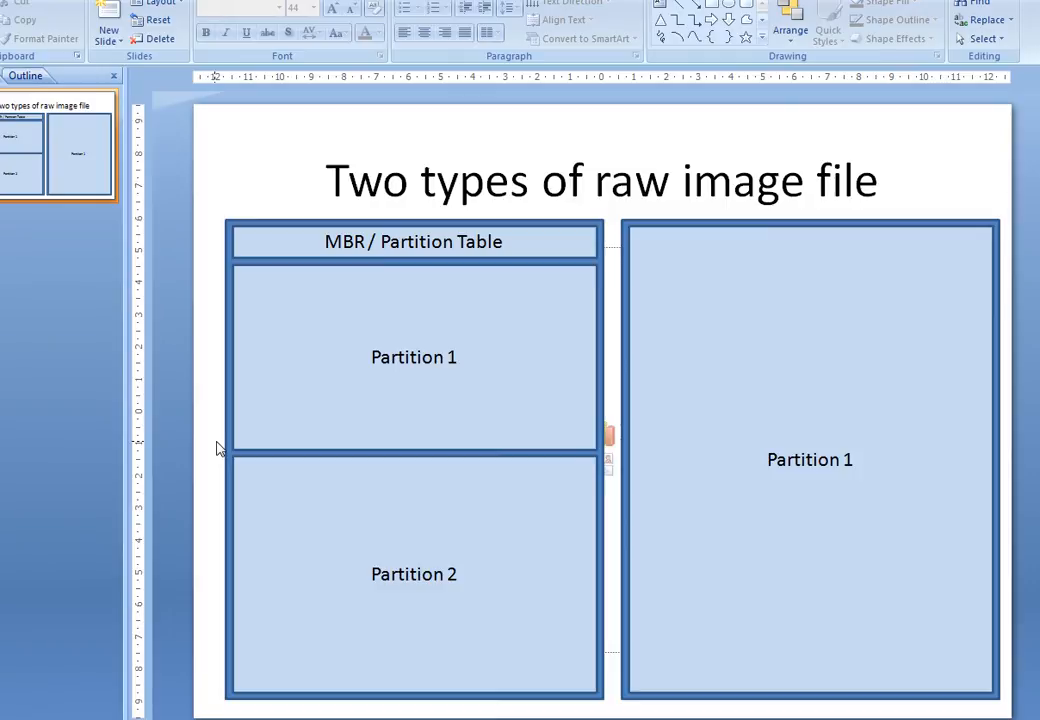
mouse_move(458, 570)
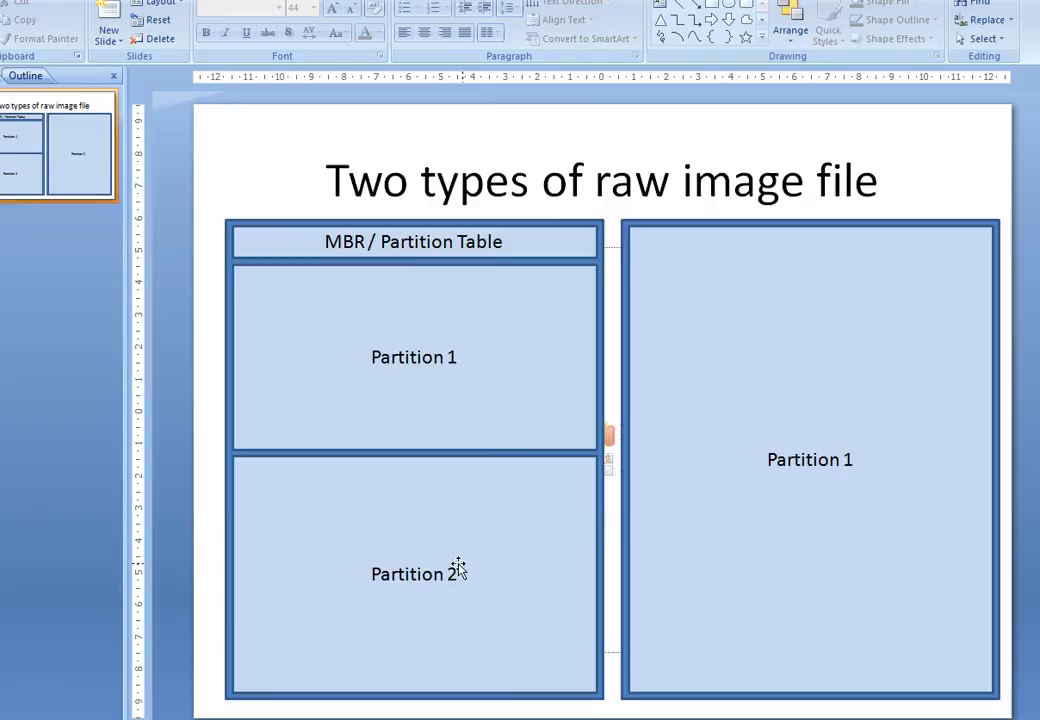
mouse_move(200, 330)
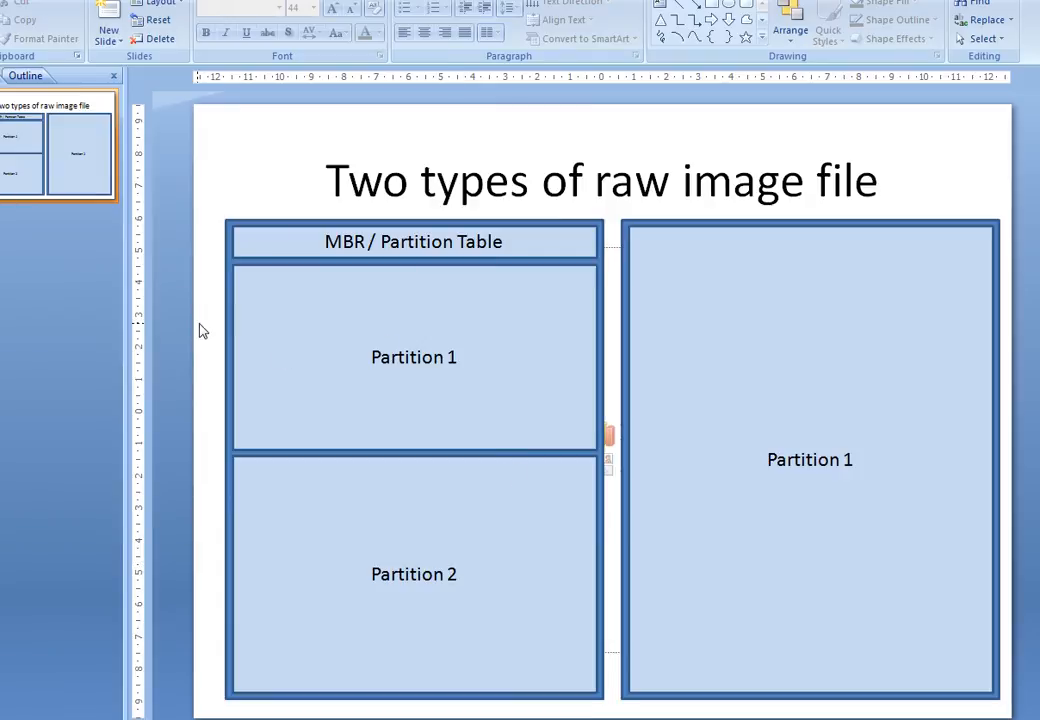
mouse_move(850, 308)
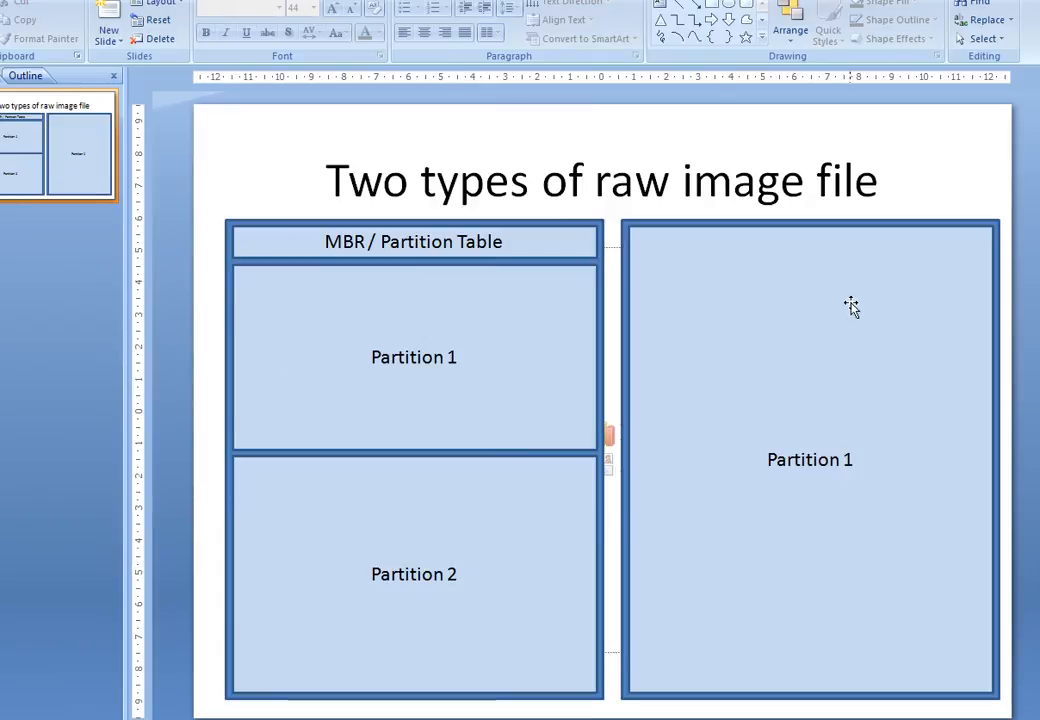
mouse_move(616, 620)
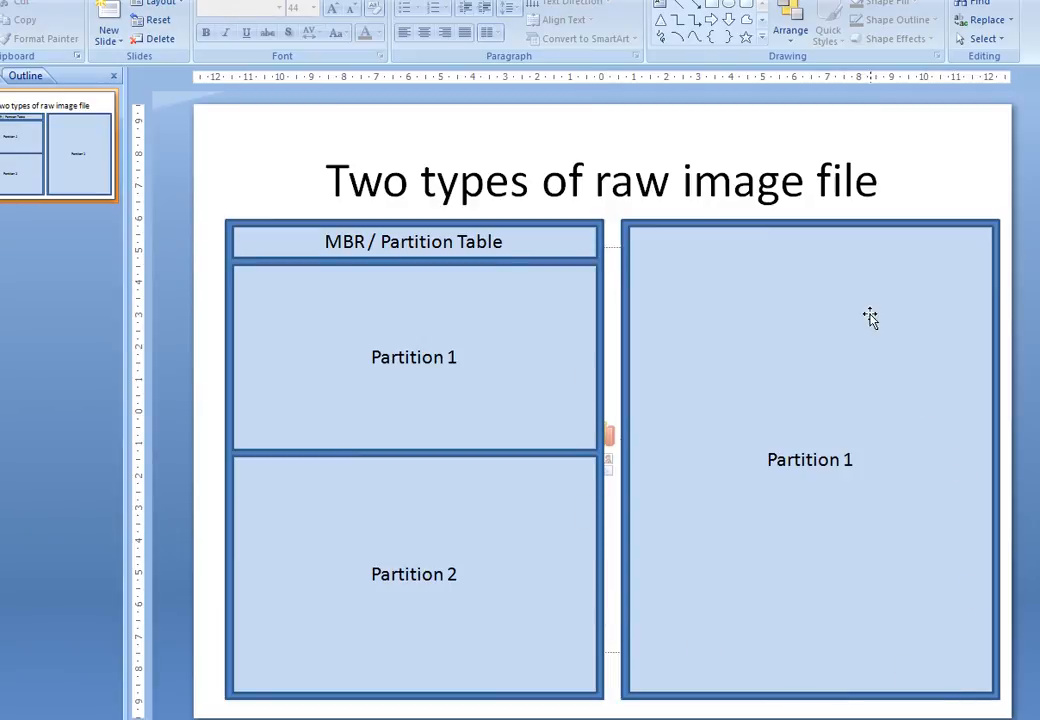
mouse_move(746, 360)
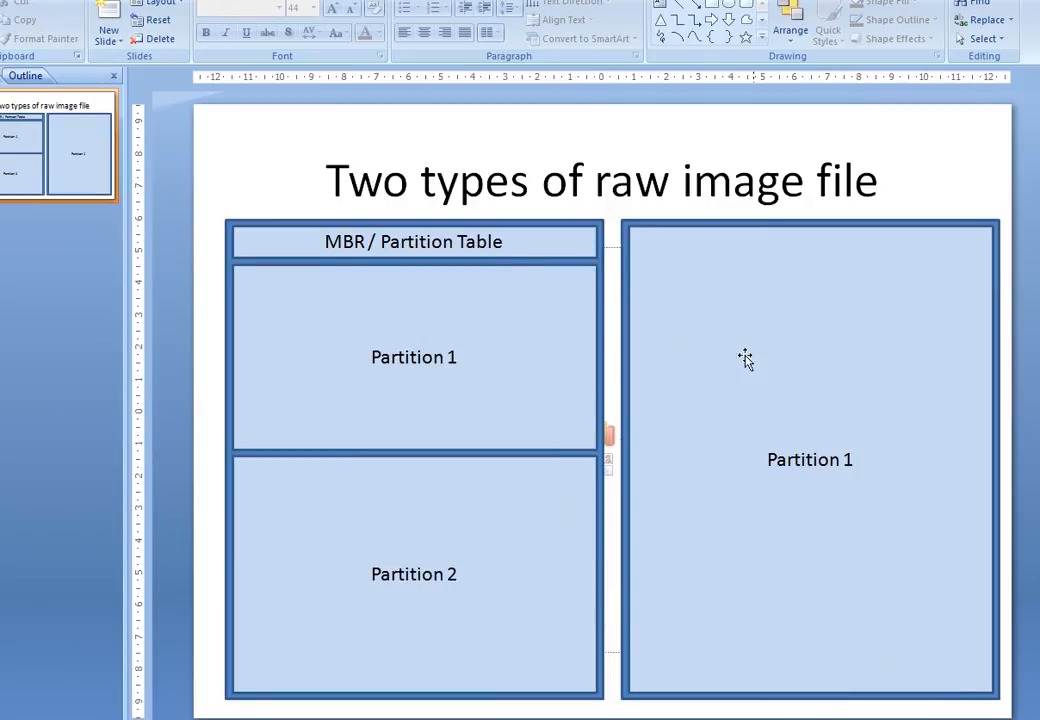
mouse_move(822, 384)
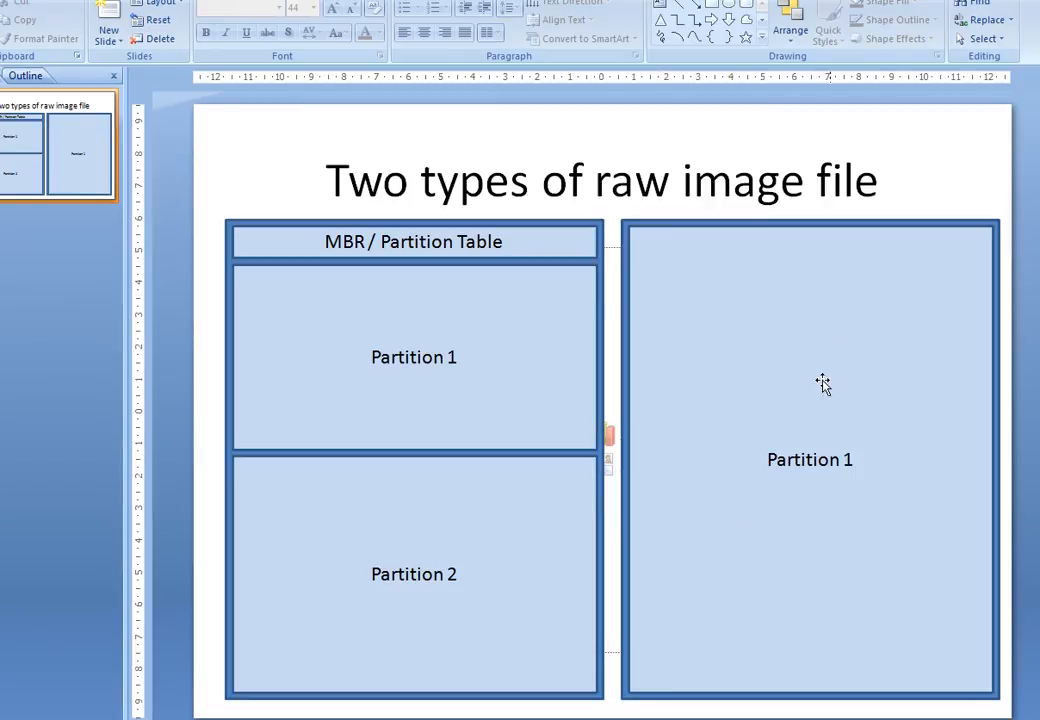
mouse_move(670, 300)
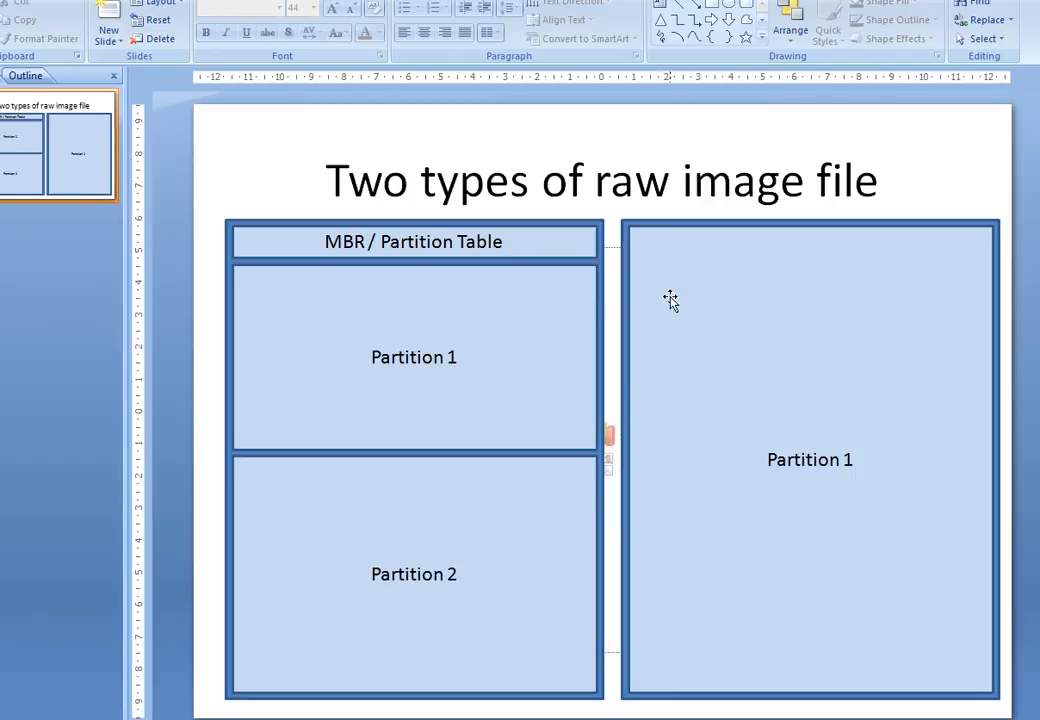
mouse_move(834, 348)
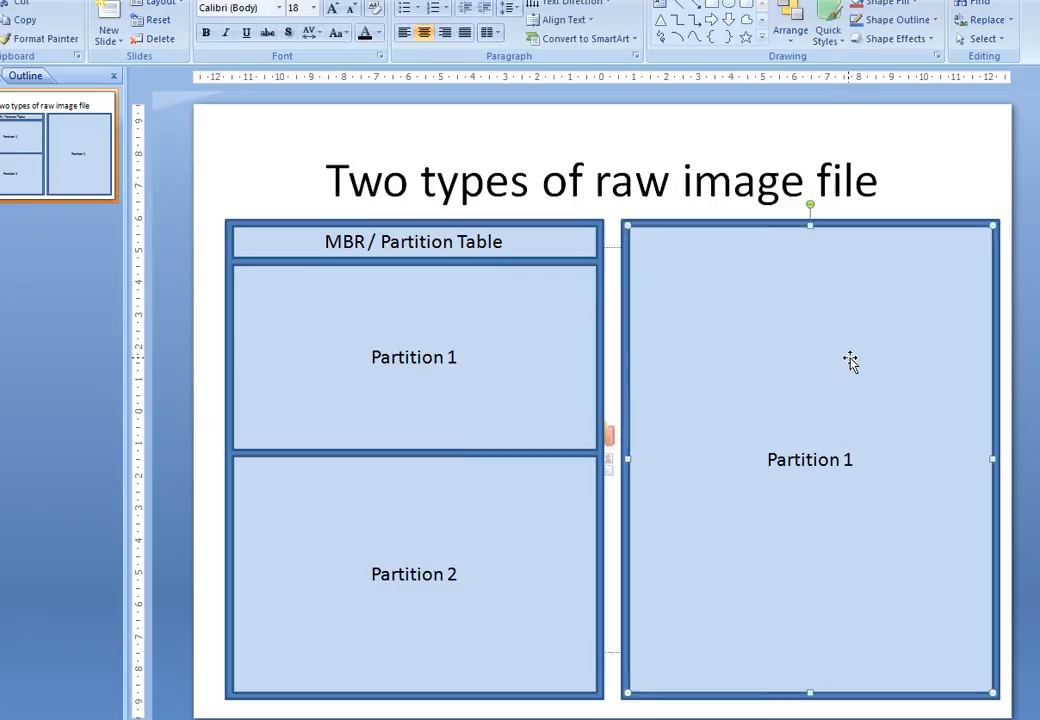
mouse_move(720, 338)
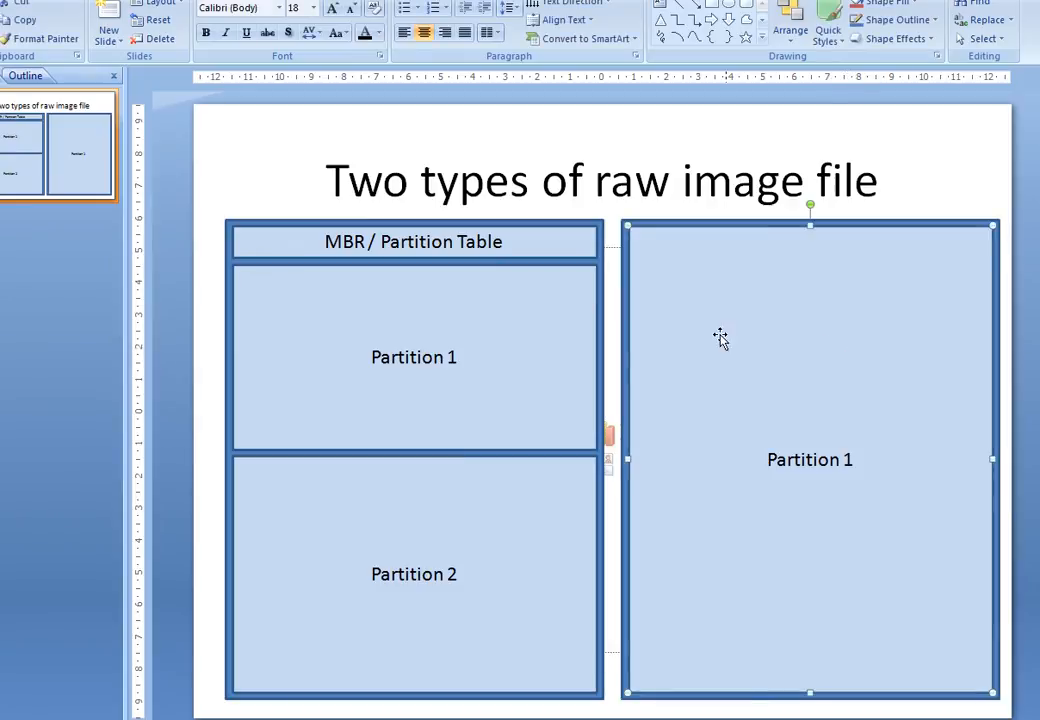
mouse_move(784, 348)
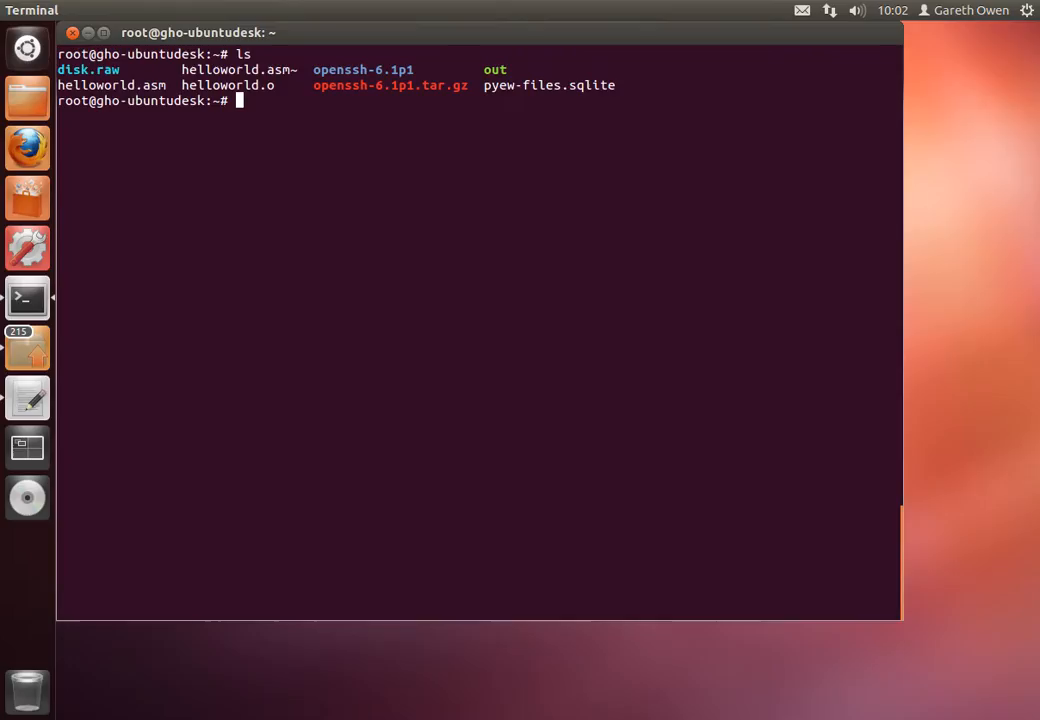
mouse_move(604, 312)
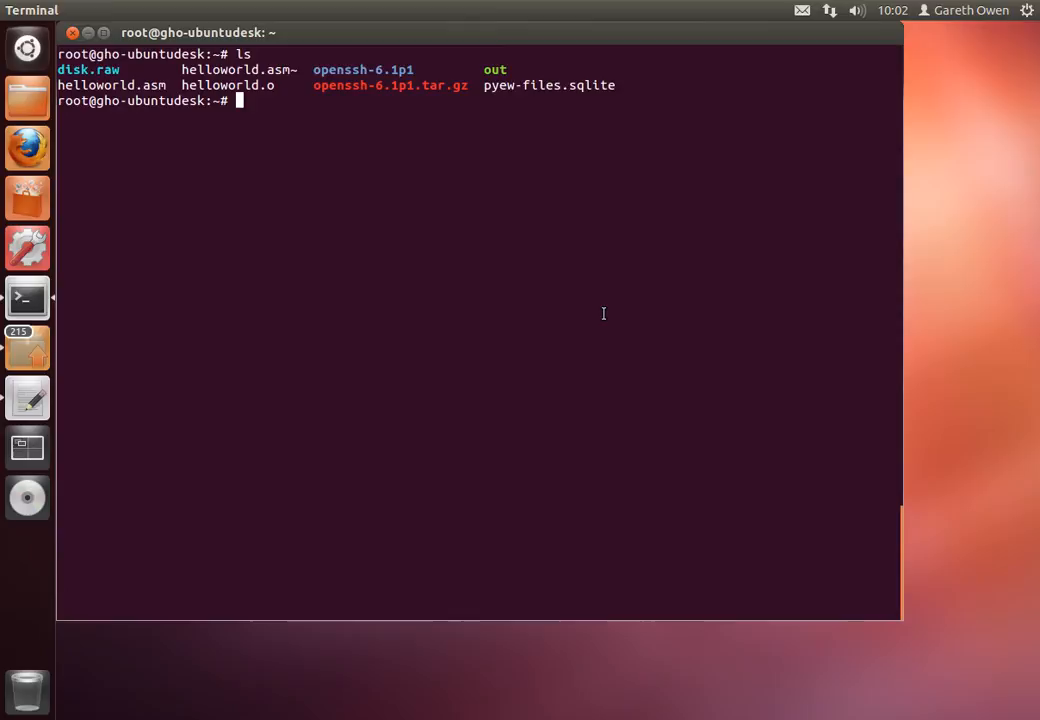
- Run fdisk -l disk.raw to show its NTFS/exFAT and FAT16 partitions with start/end sectors
text(fdisk -l)
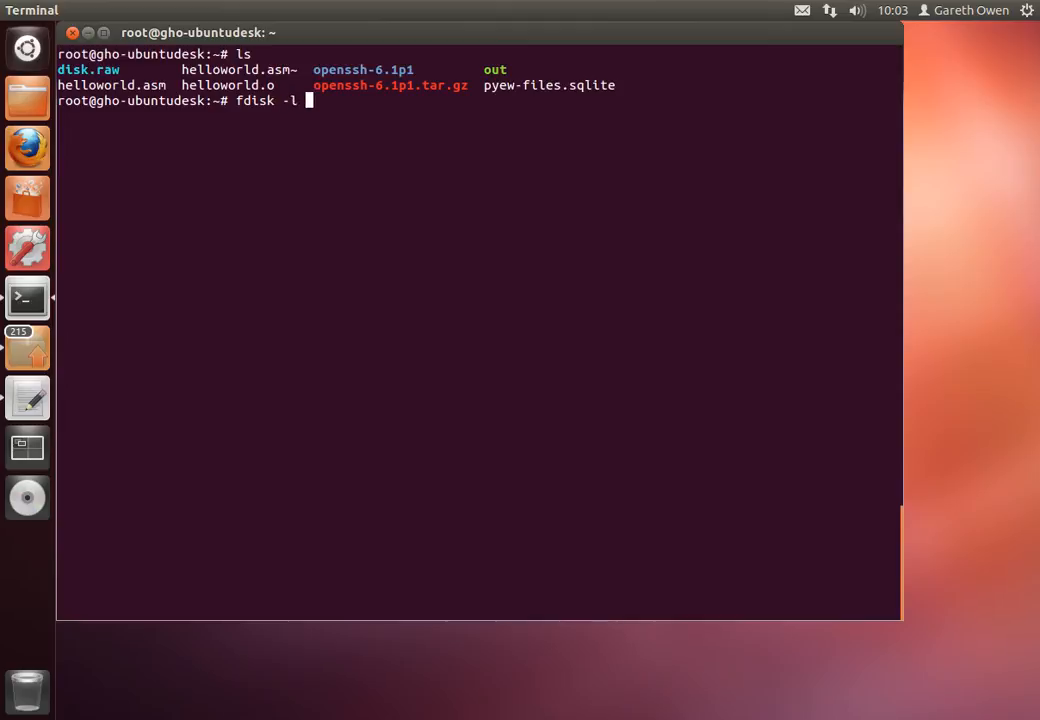
text(disk.raw)
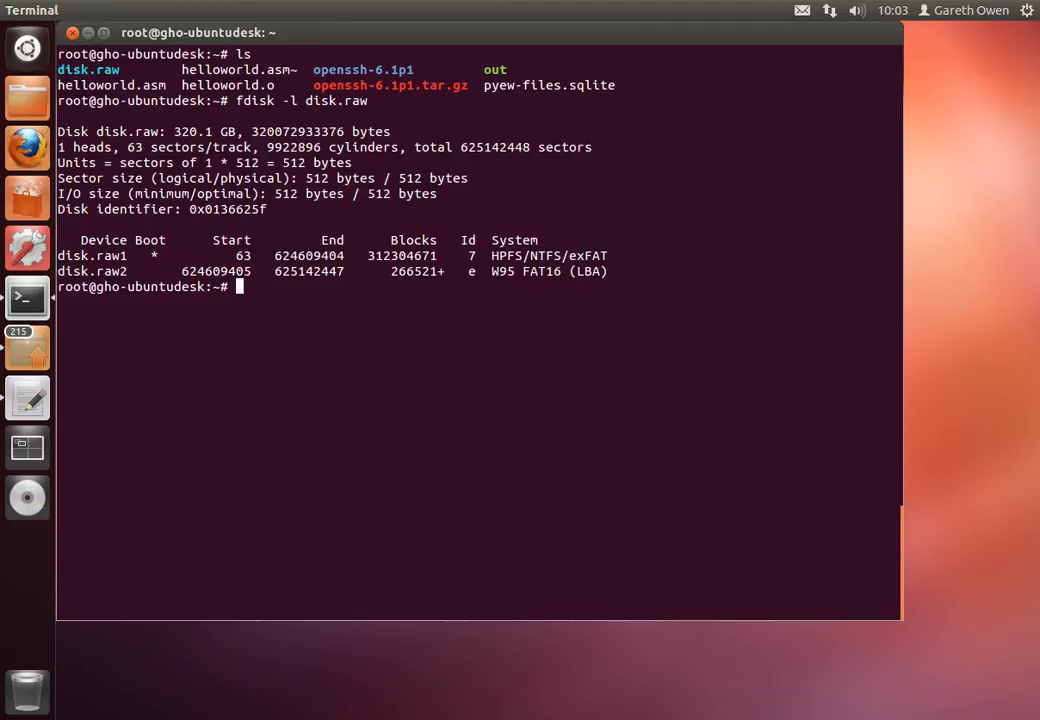
mouse_move(610, 312)
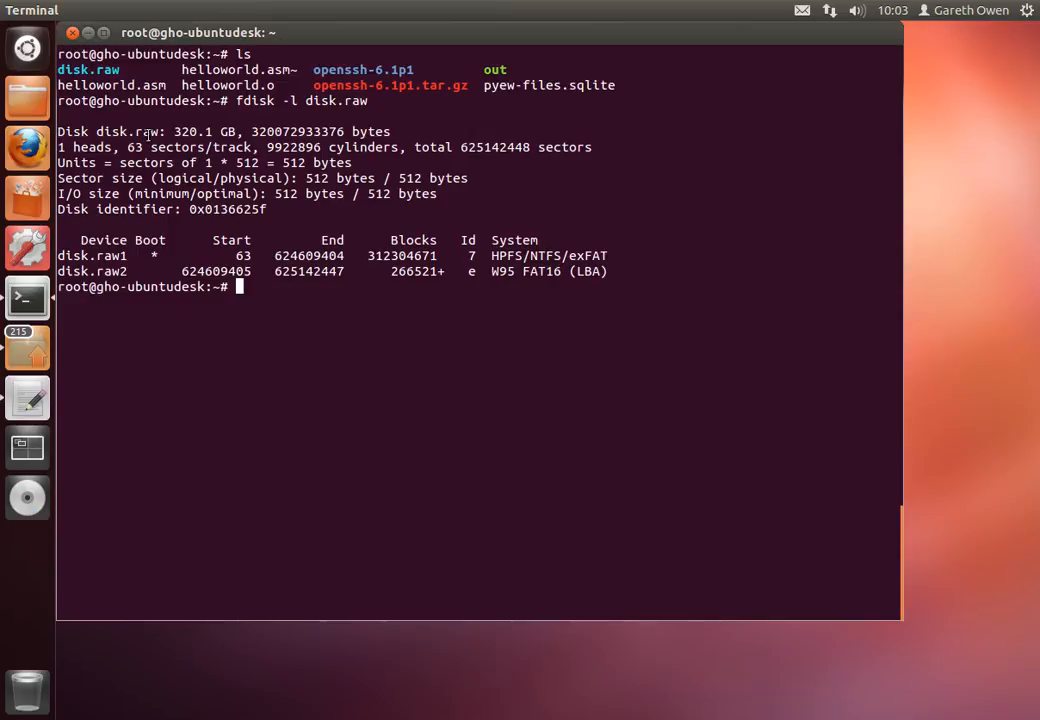
mouse_move(28, 300)
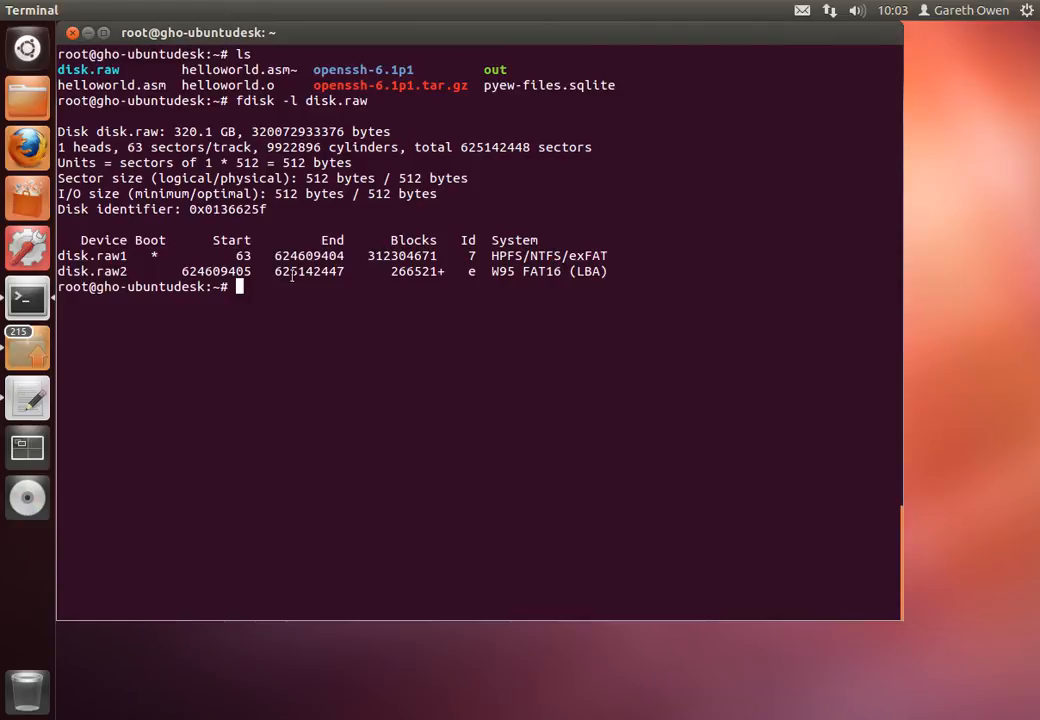
mouse_move(536, 272)
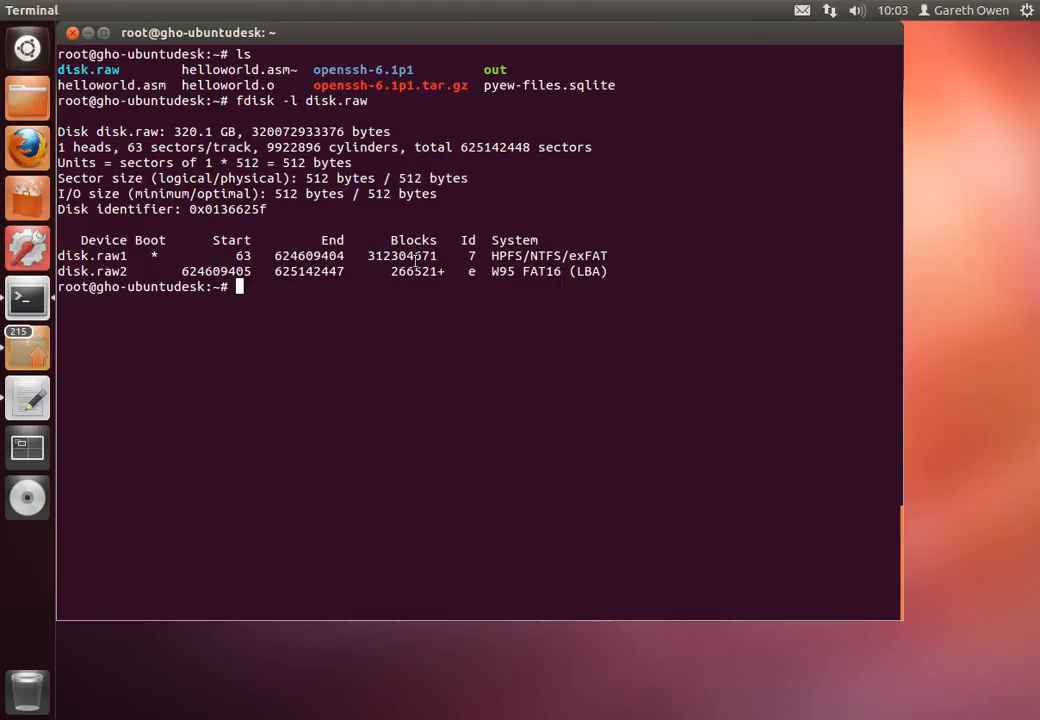
mouse_move(242, 256)
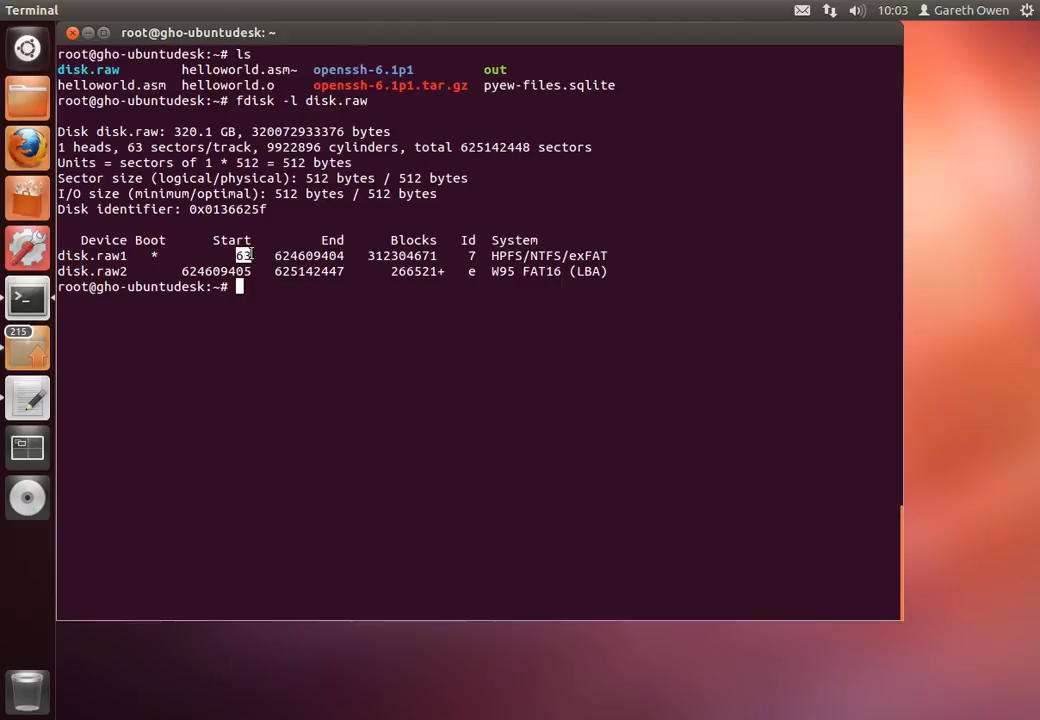
mouse_move(42, 62)
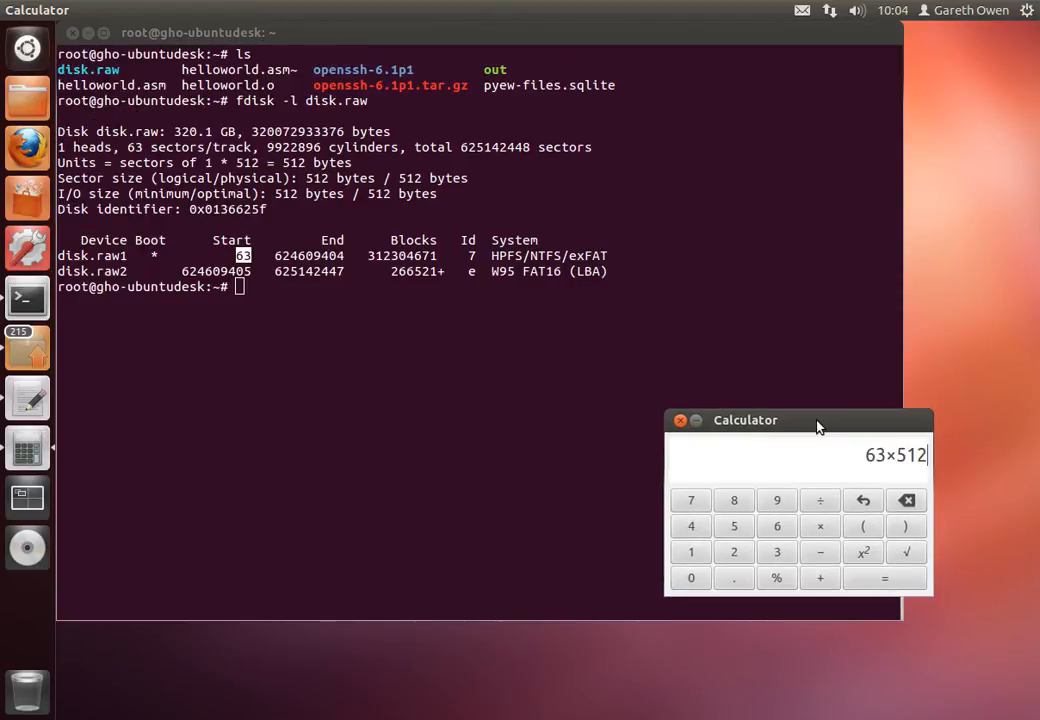
- Attempt mount -o offset=32256 disk.raw /media/tmp, which fails asking for a filesystem type
click(884, 578)
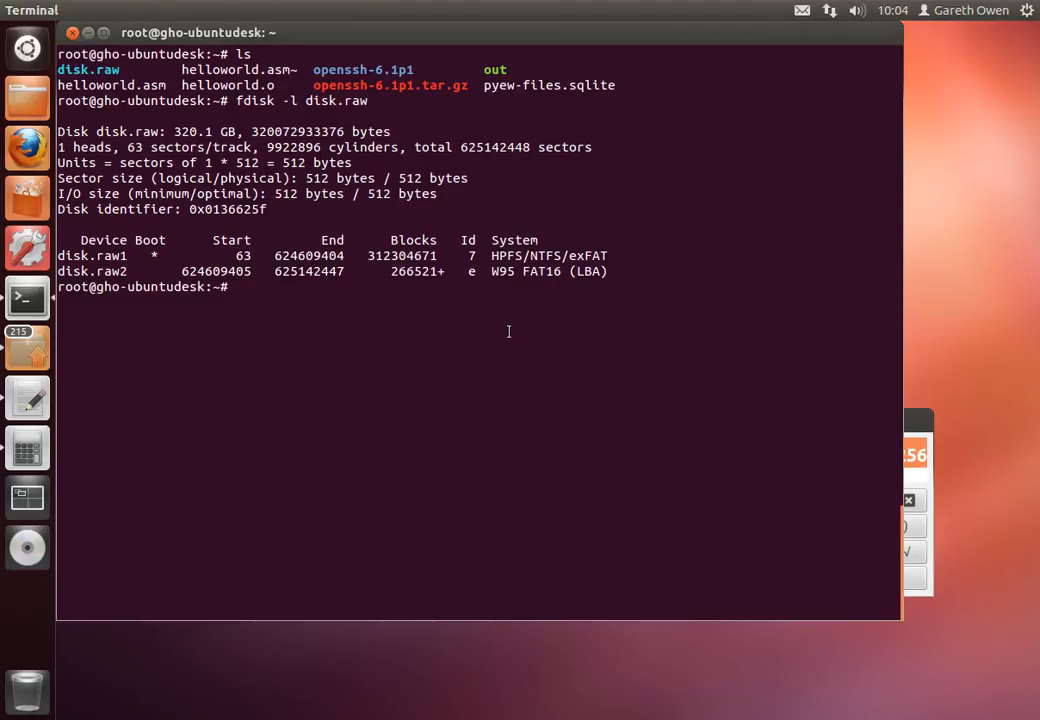
text(mount)
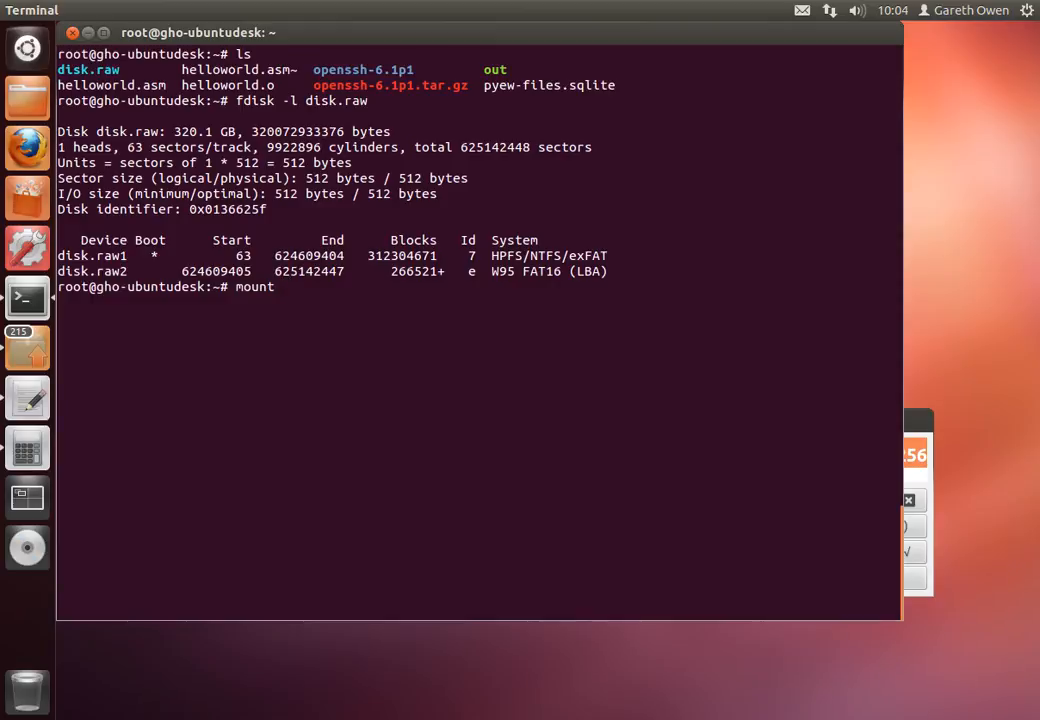
text(-o offset=)
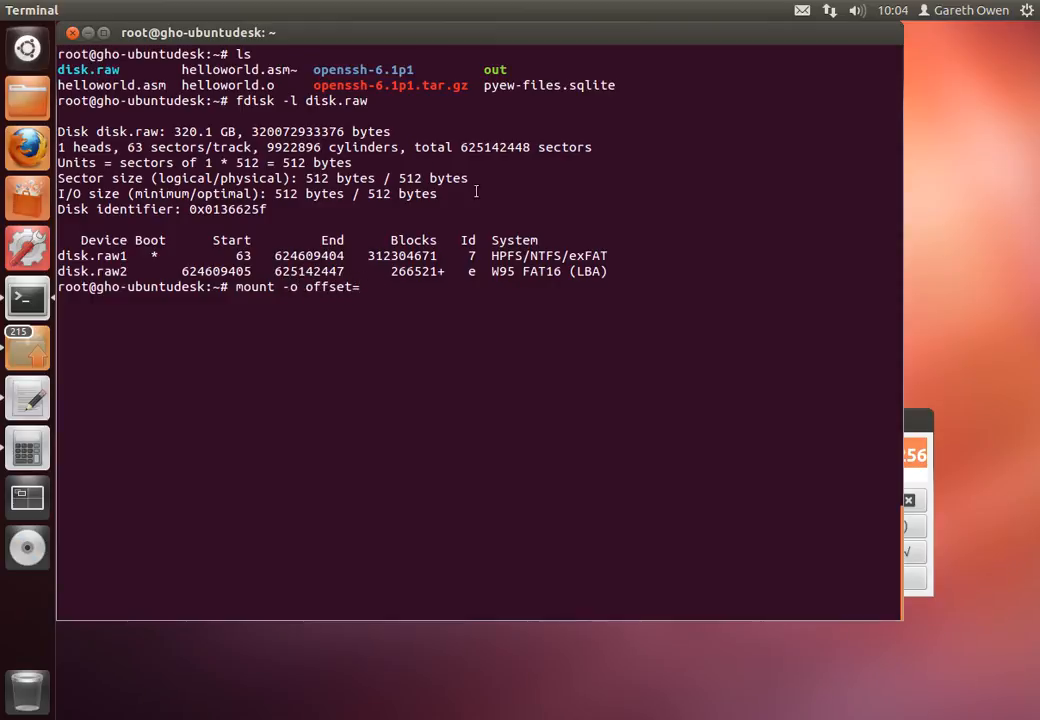
text(32256)
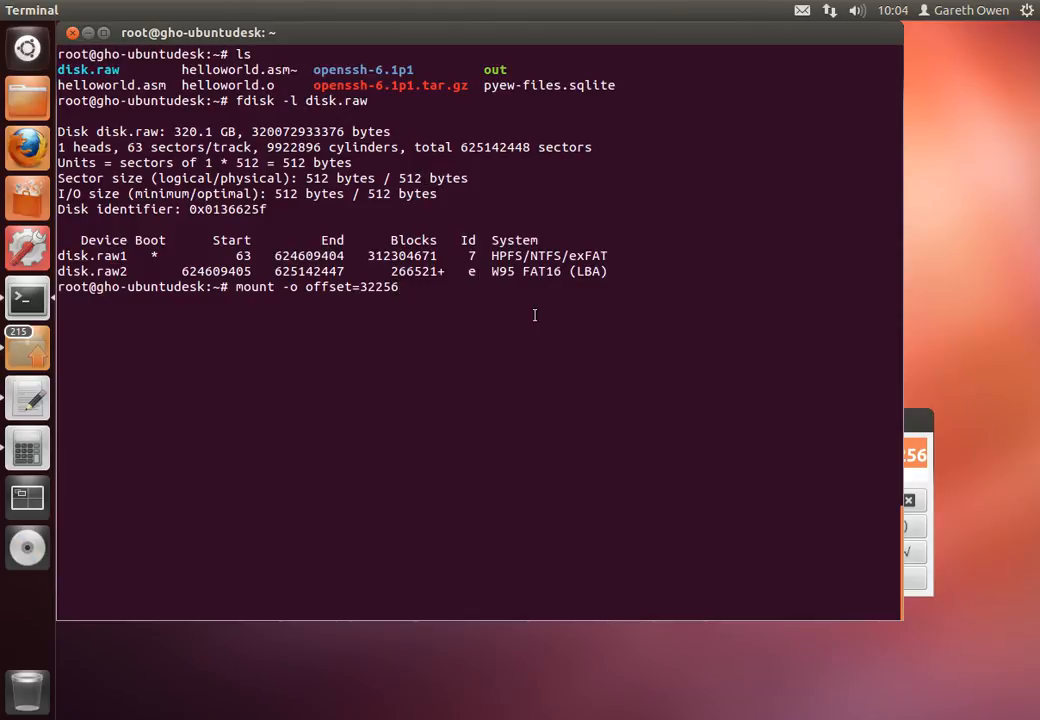
text(disk.raw)
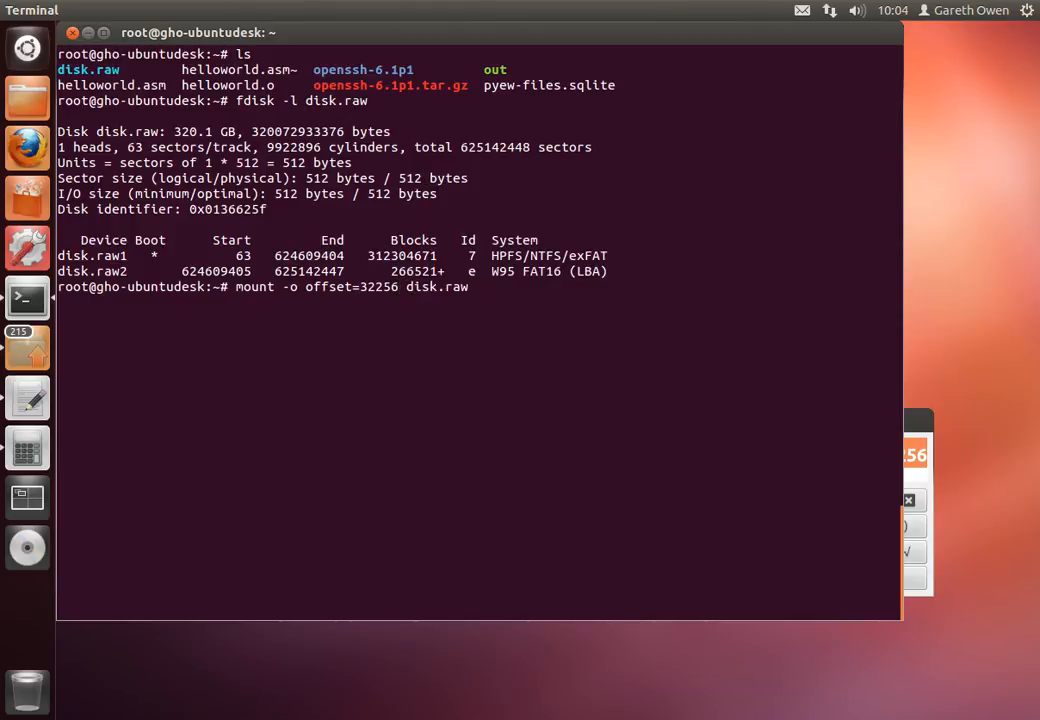
text(/media/tmp)
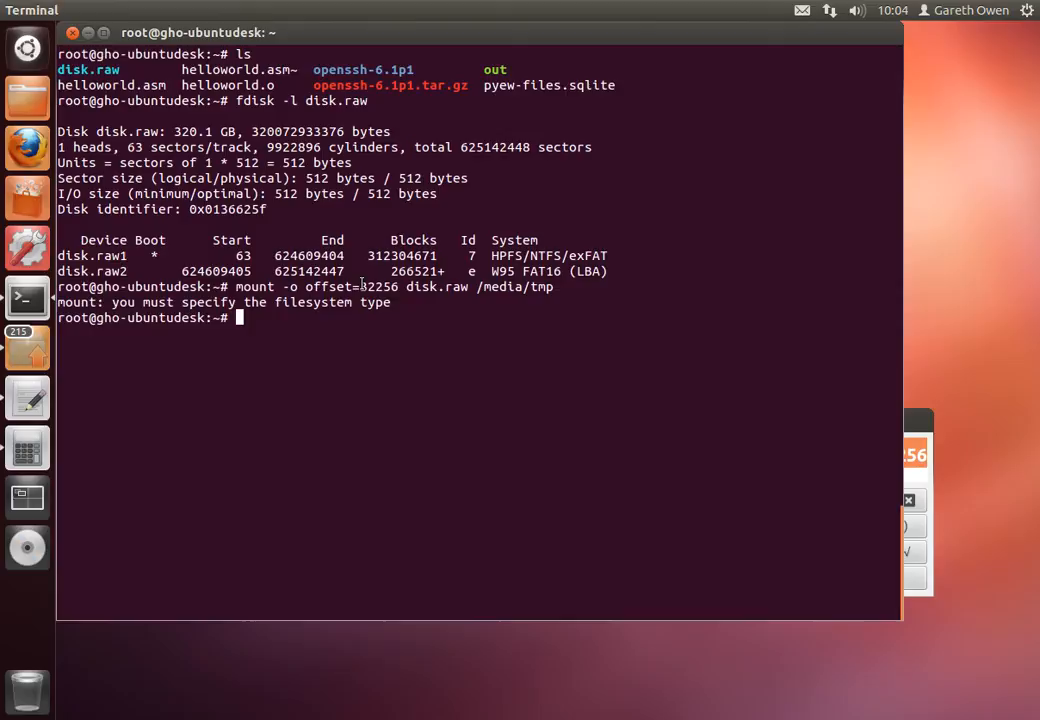
double_click(216, 272)
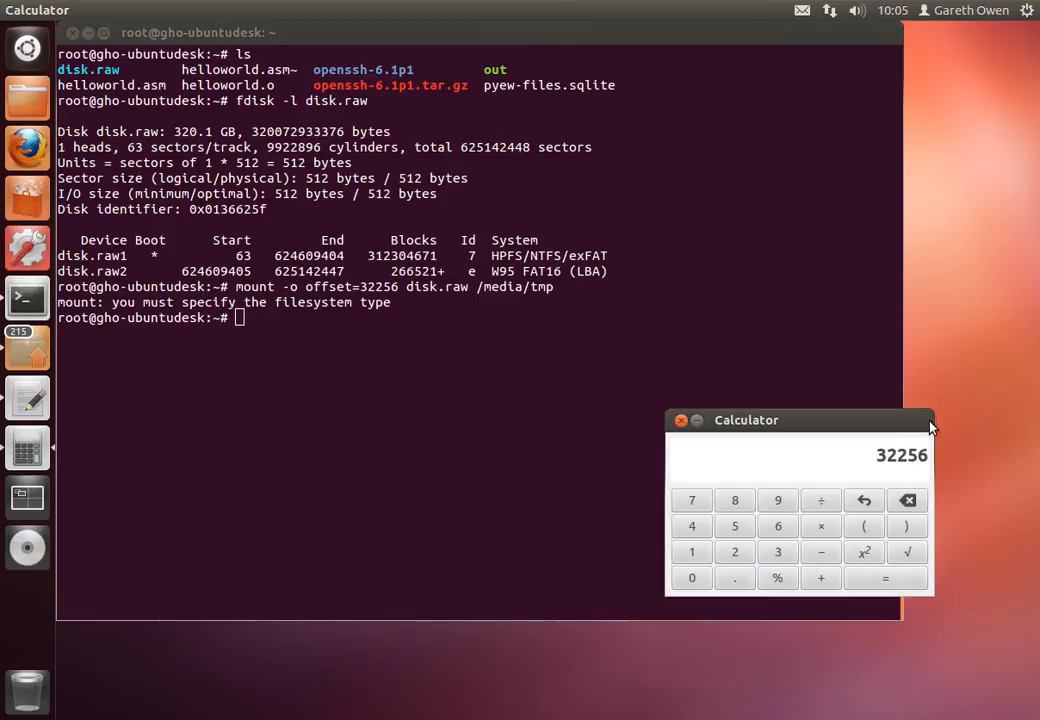
right_click(800, 456)
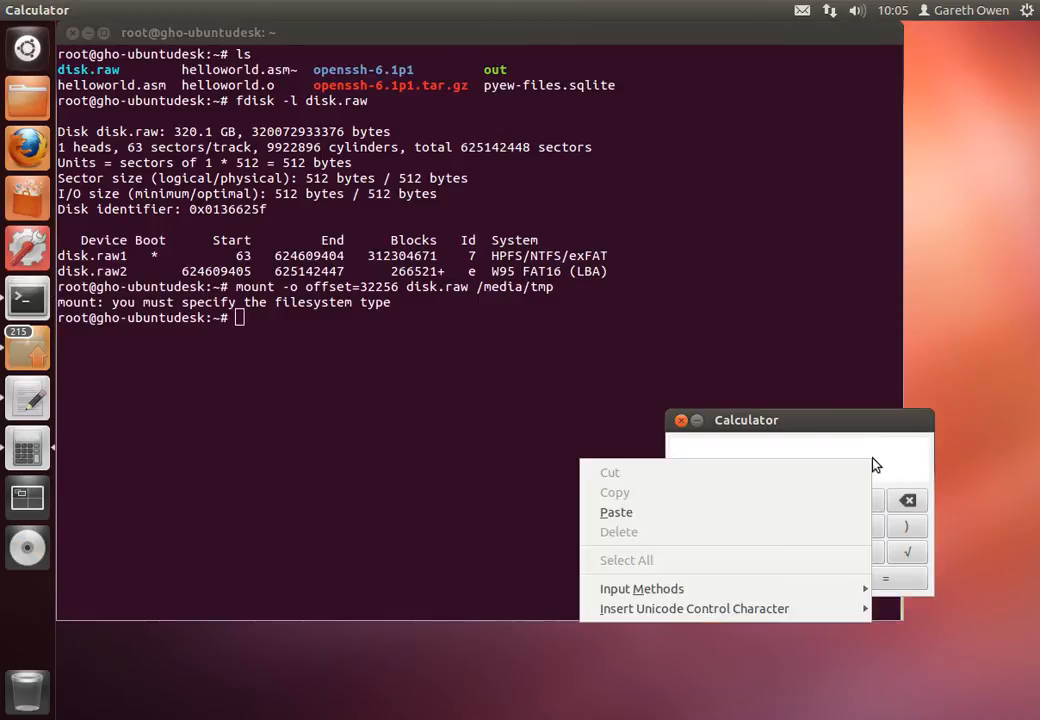
click(616, 512)
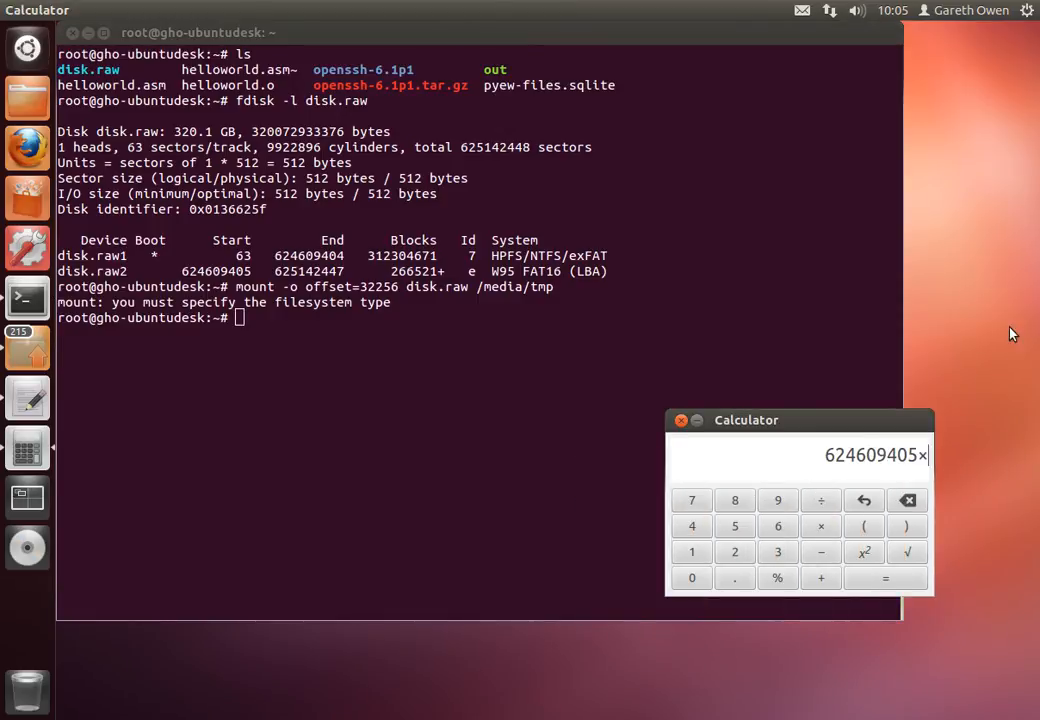
click(884, 578)
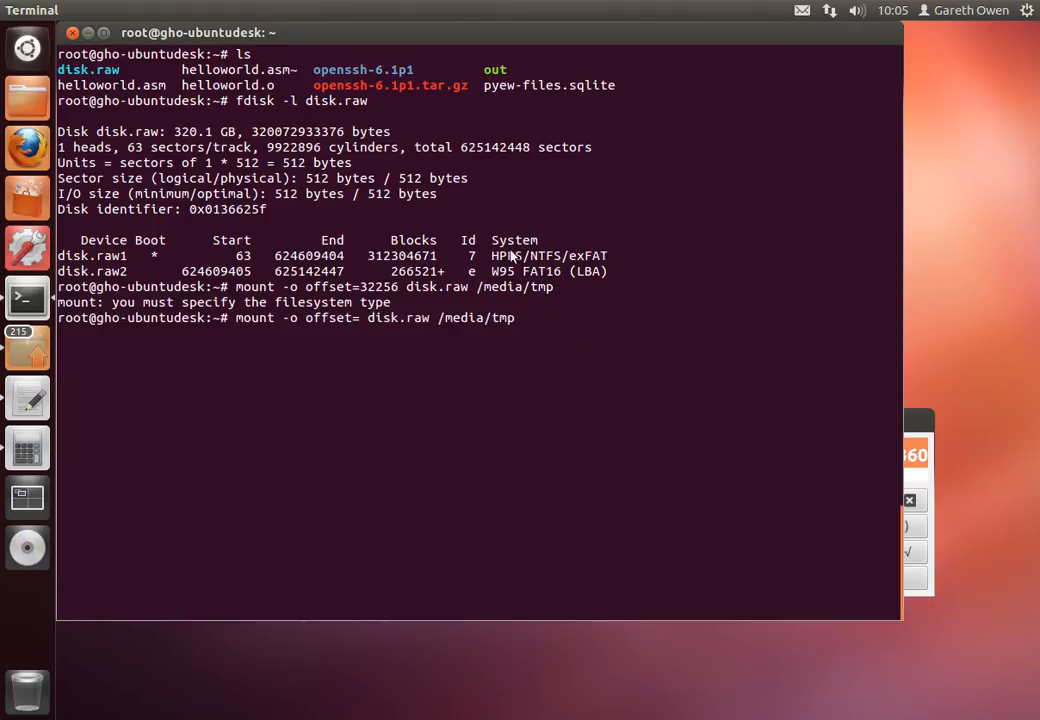
text(319800015360)
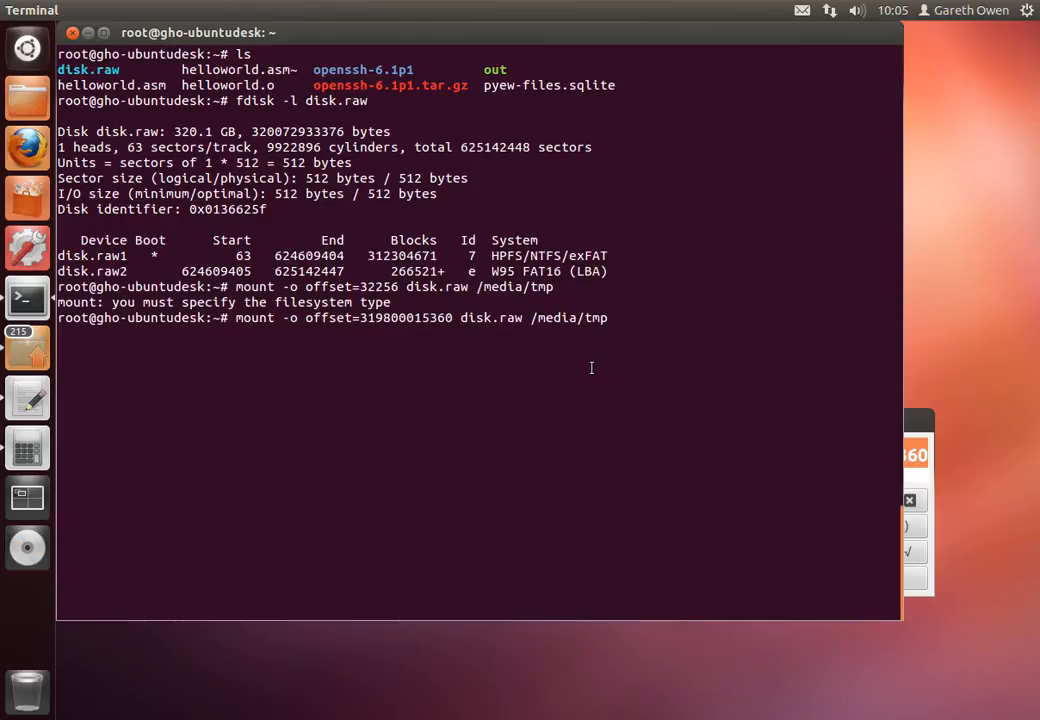
text(,ro)
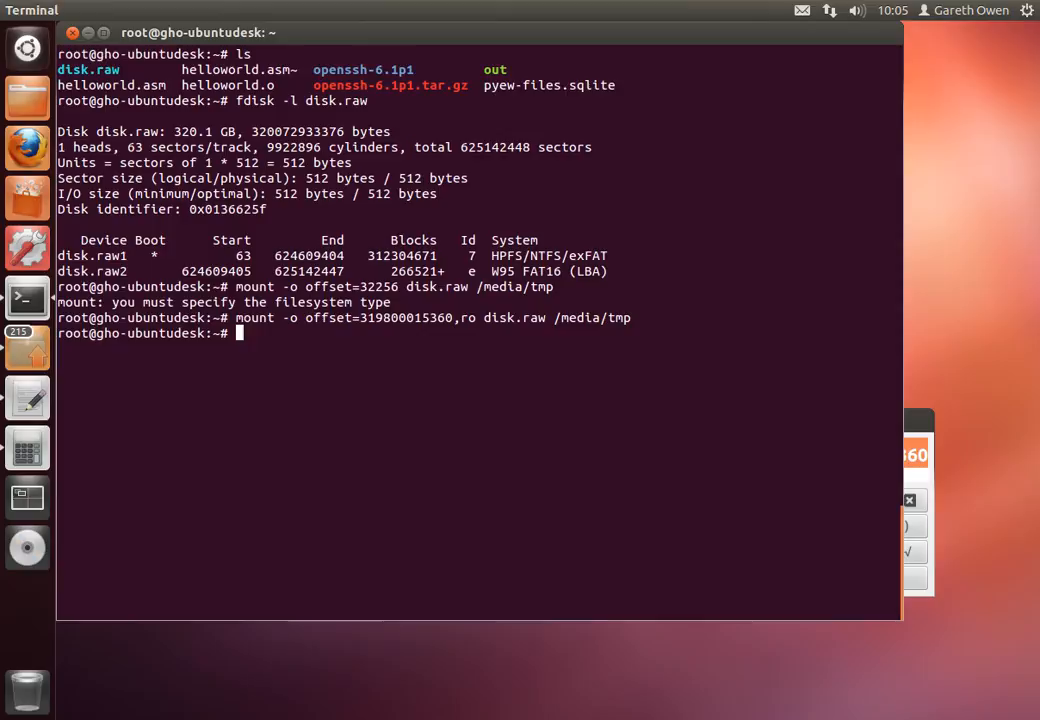
text(ls /media/tmp/)
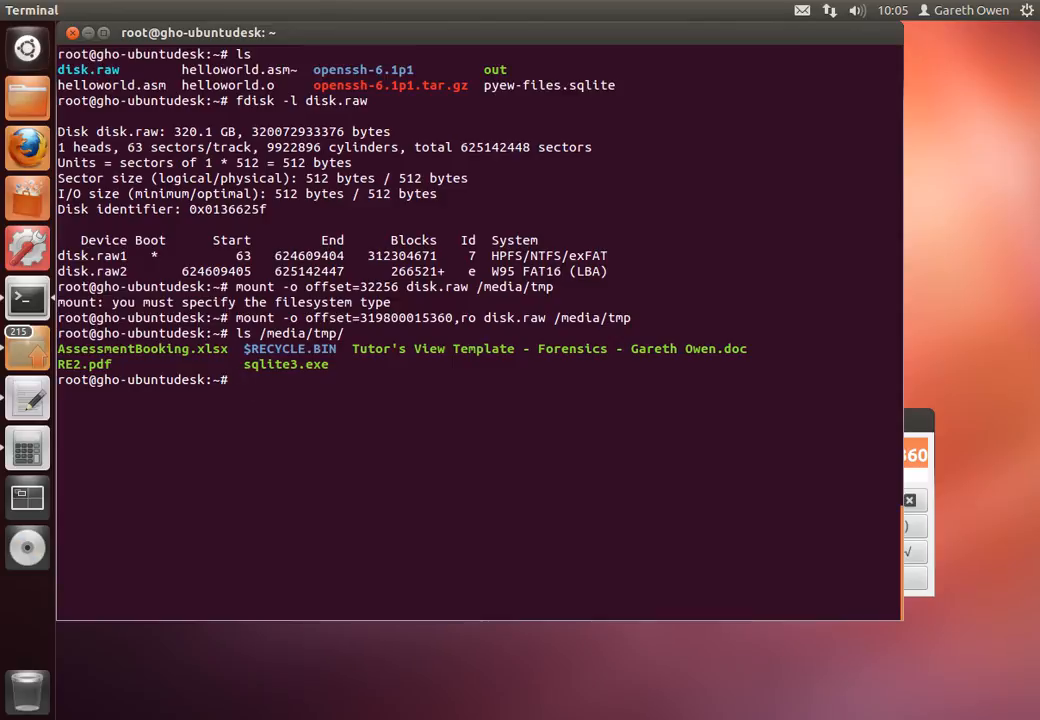
- Run umount /media/tmp to release the mounted partition
text(umount)
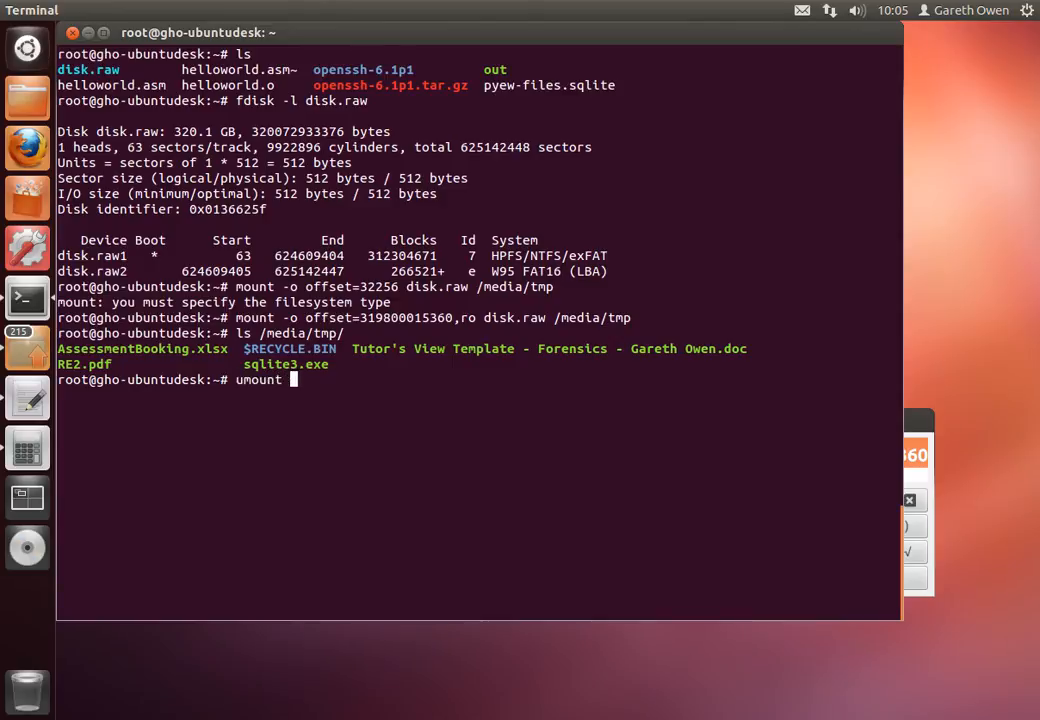
text(/media/tmp)
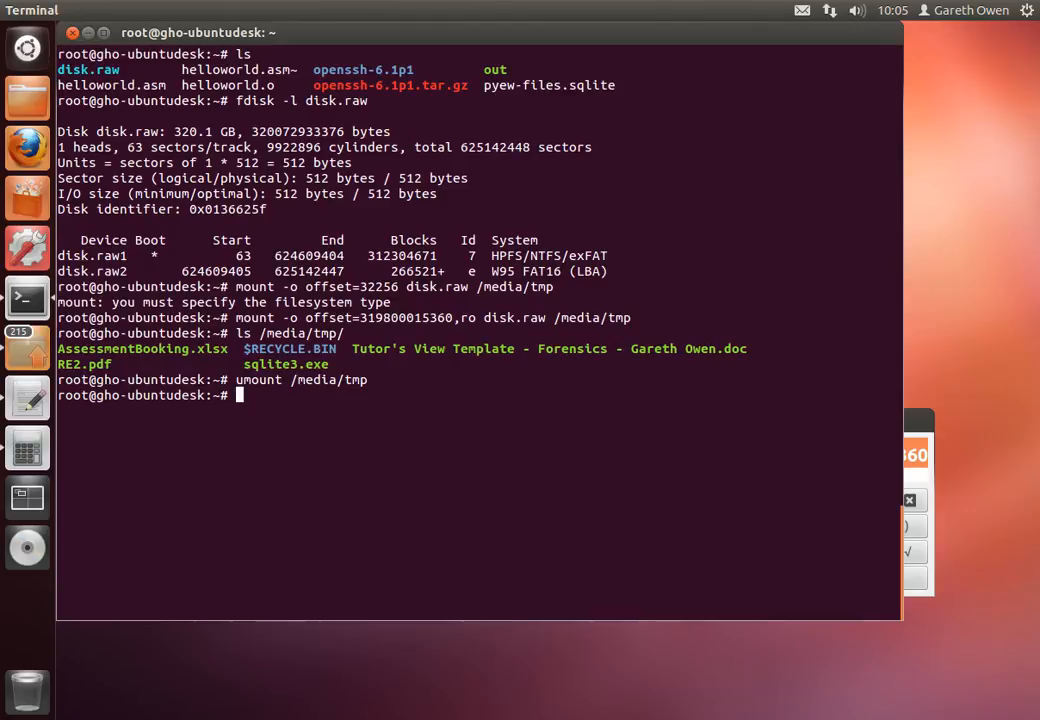
mouse_move(592, 368)
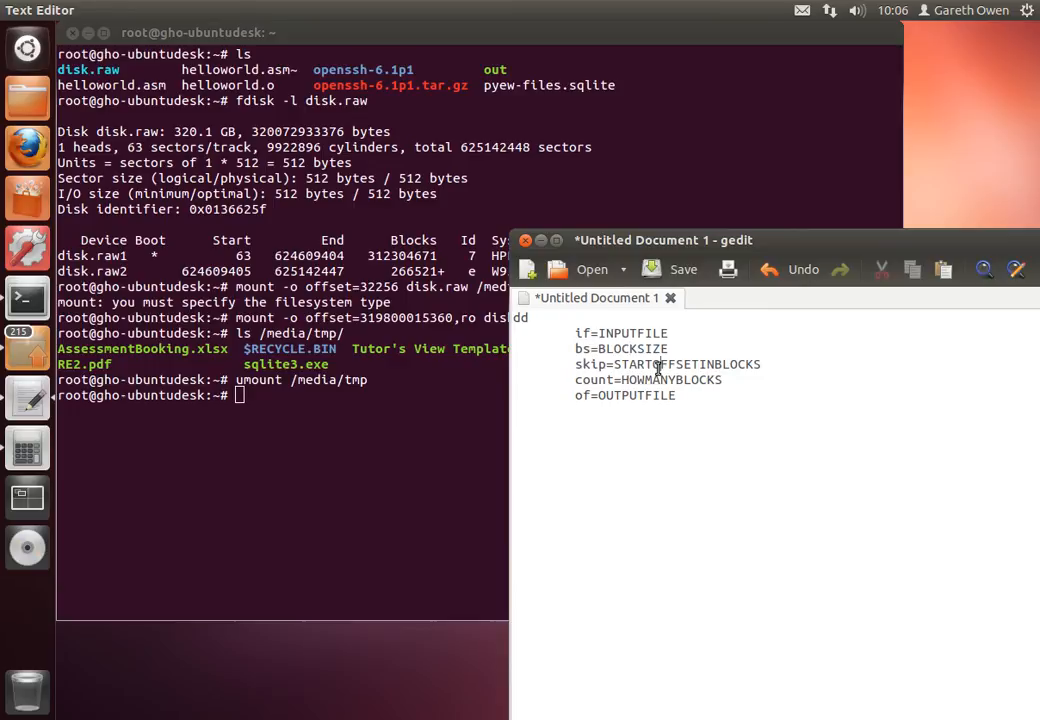
mouse_move(650, 390)
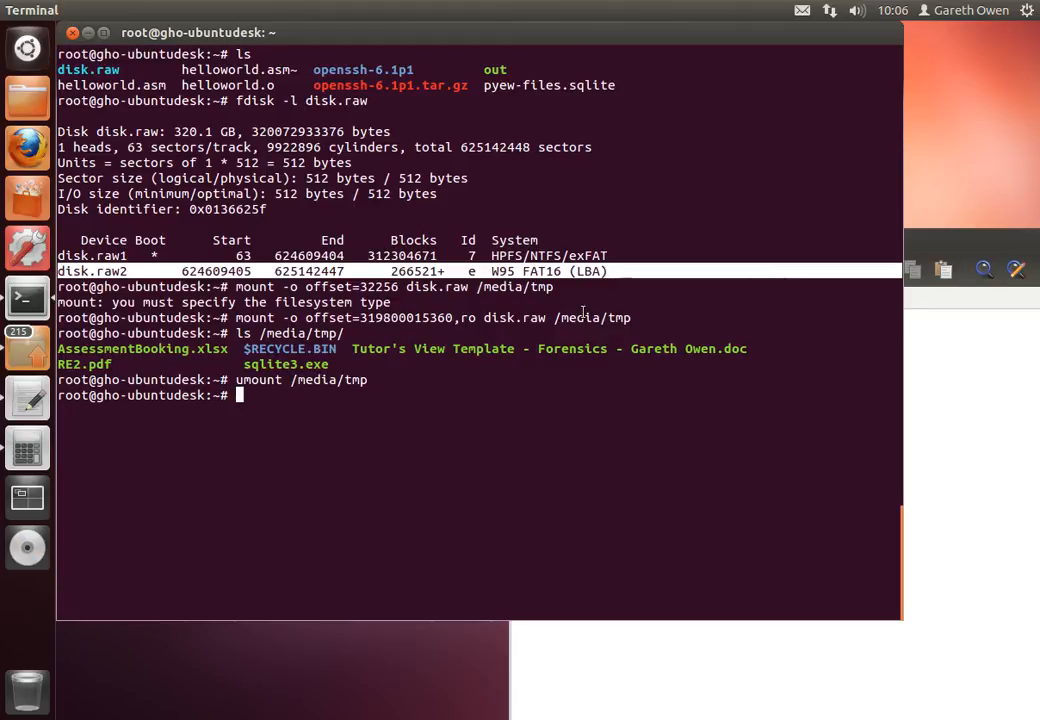
- Run dd if=disk.raw bs=512 skip=624609405 of=secondpartition.img, writing 273 MB
text(d)
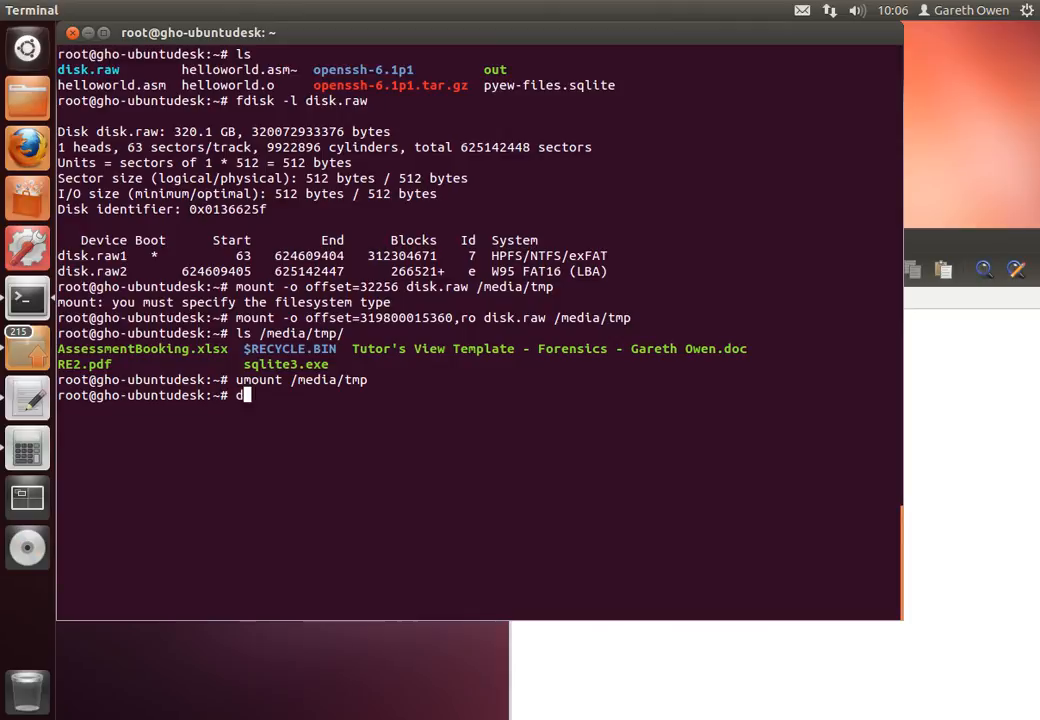
text(d if=)
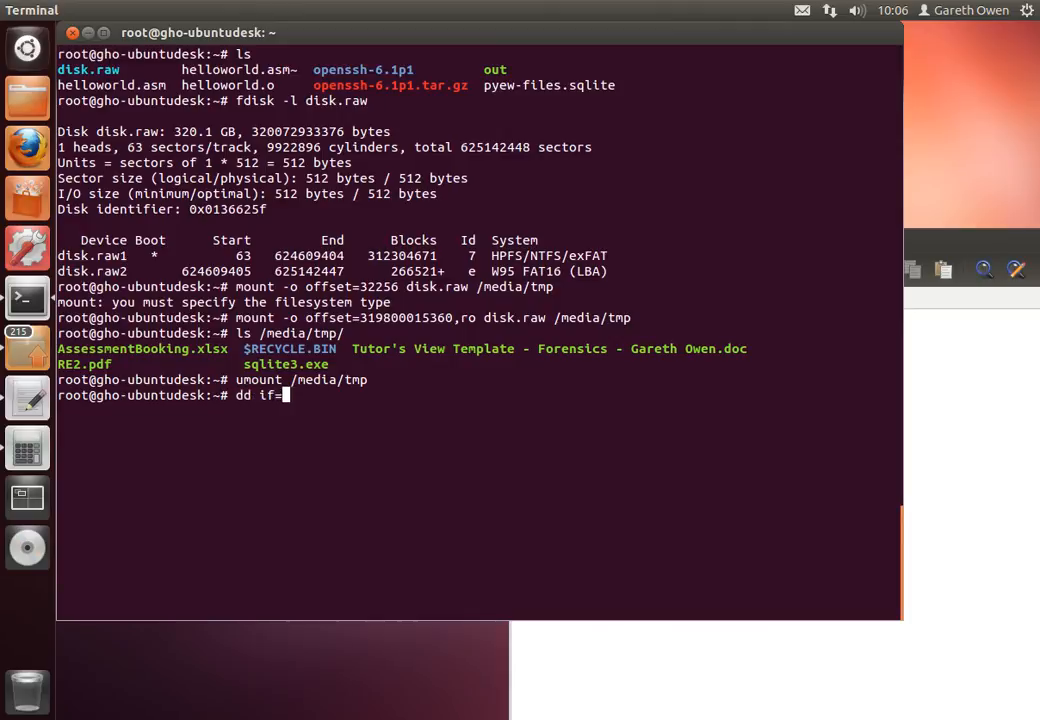
text(disk.raw bs)
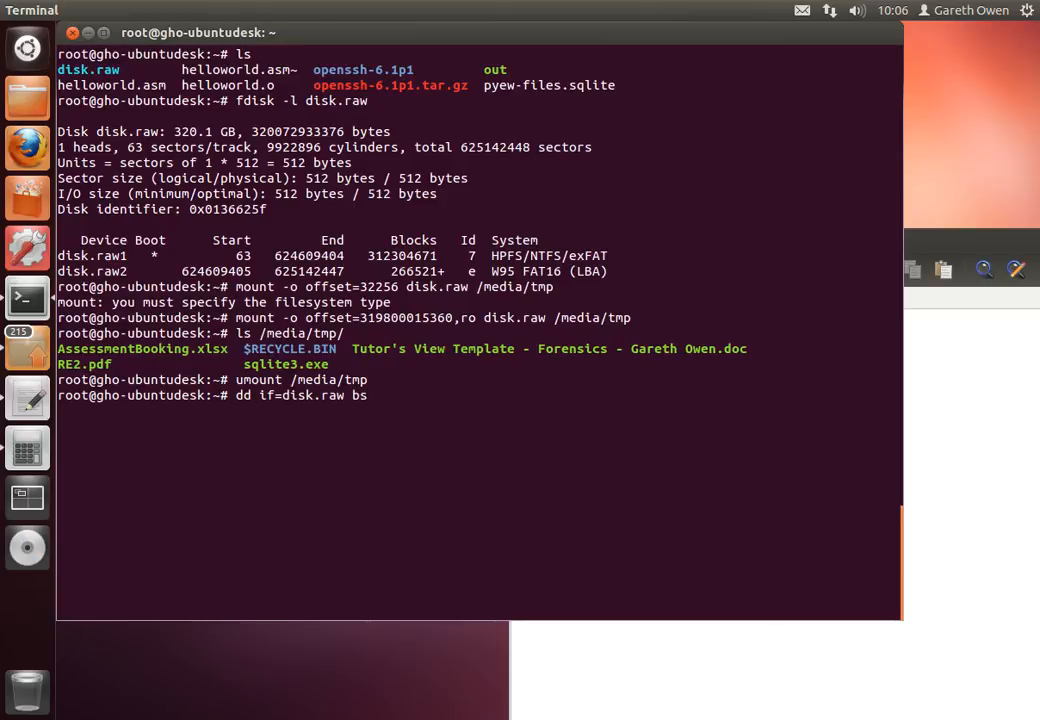
text(=)
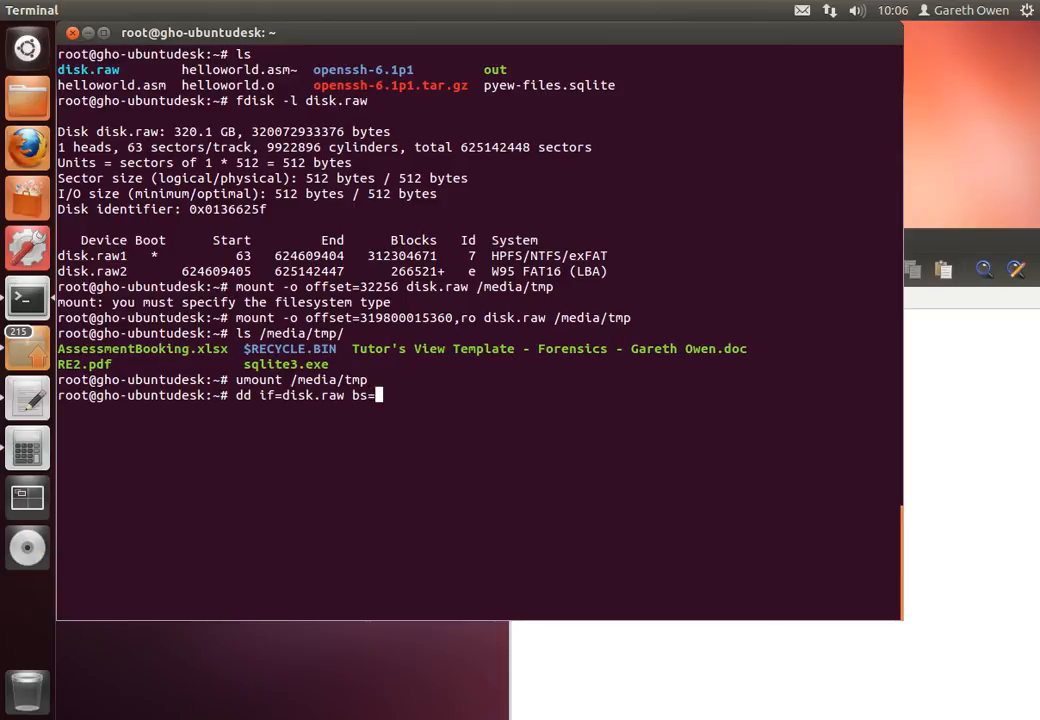
text(512 skip)
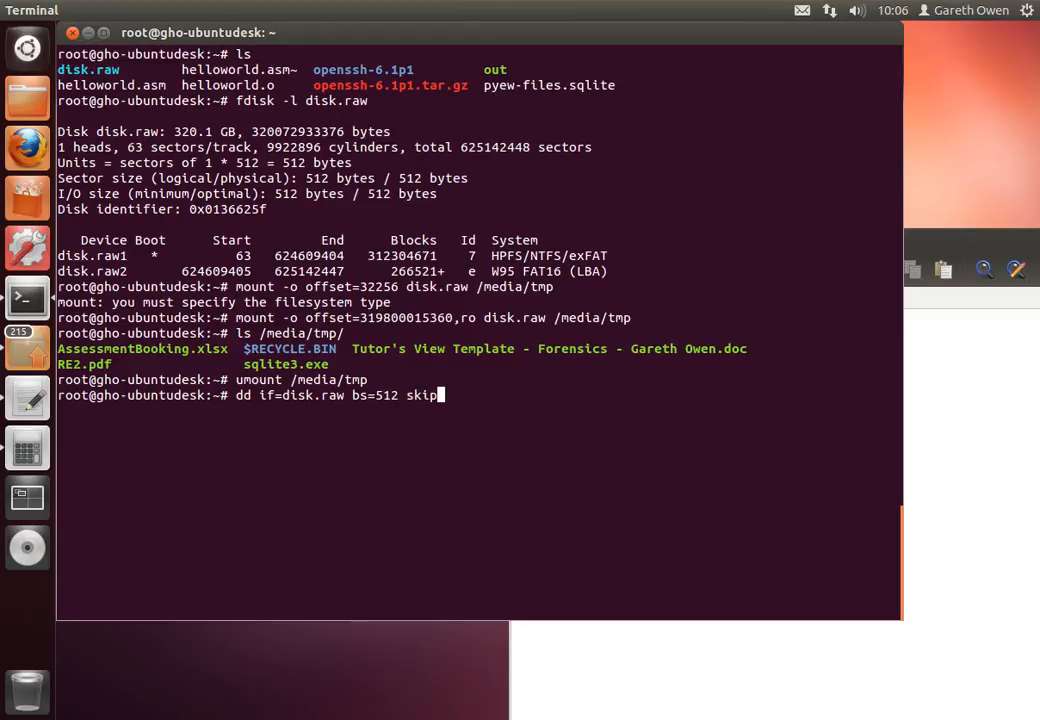
text(=)
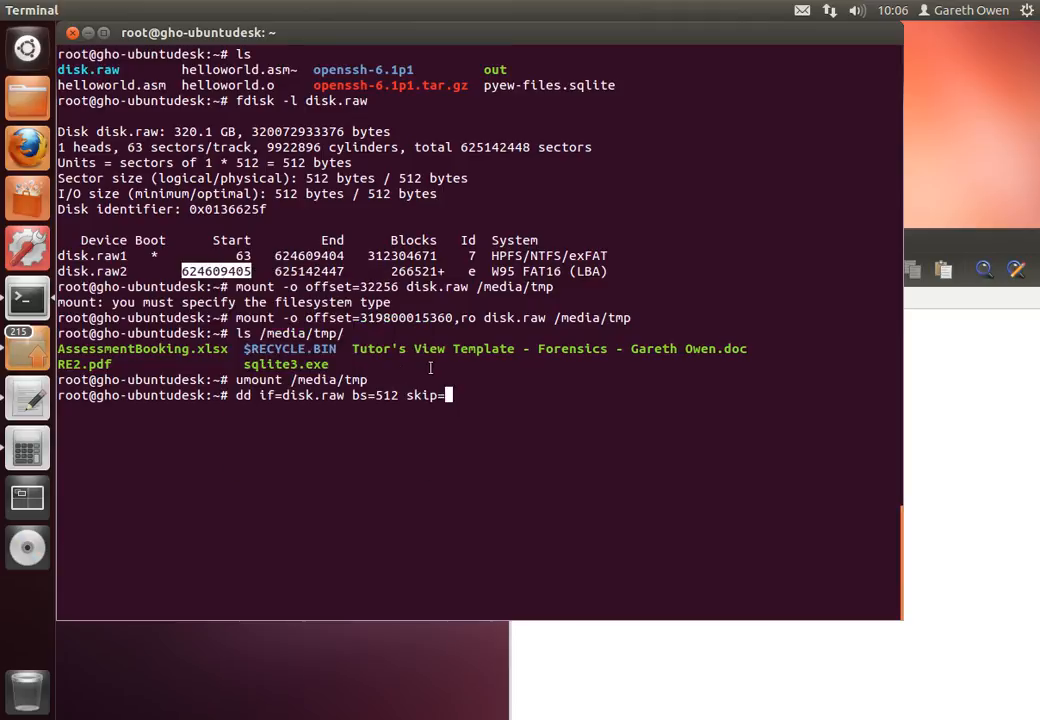
text(624609405 of=secondpartit)
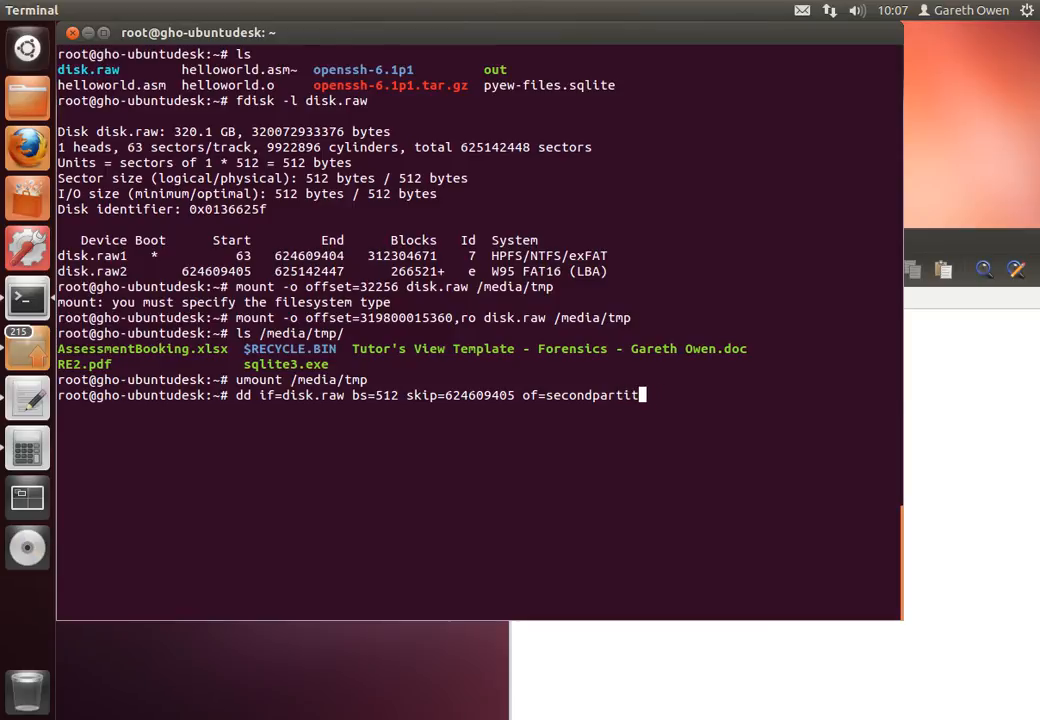
text(ion.)
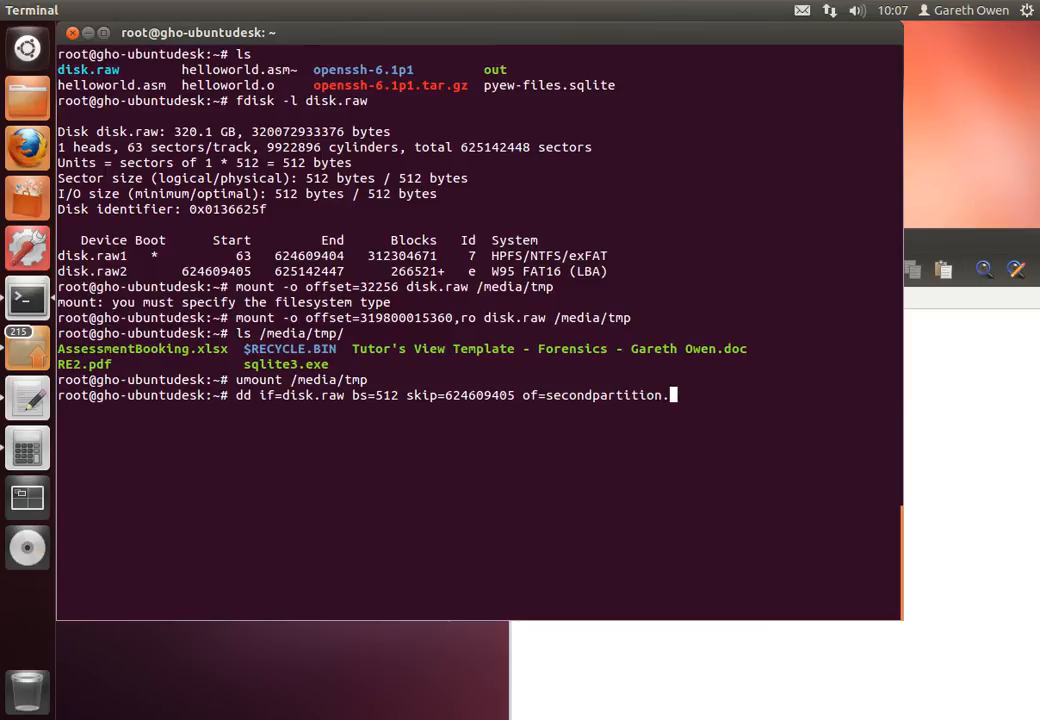
text(img)
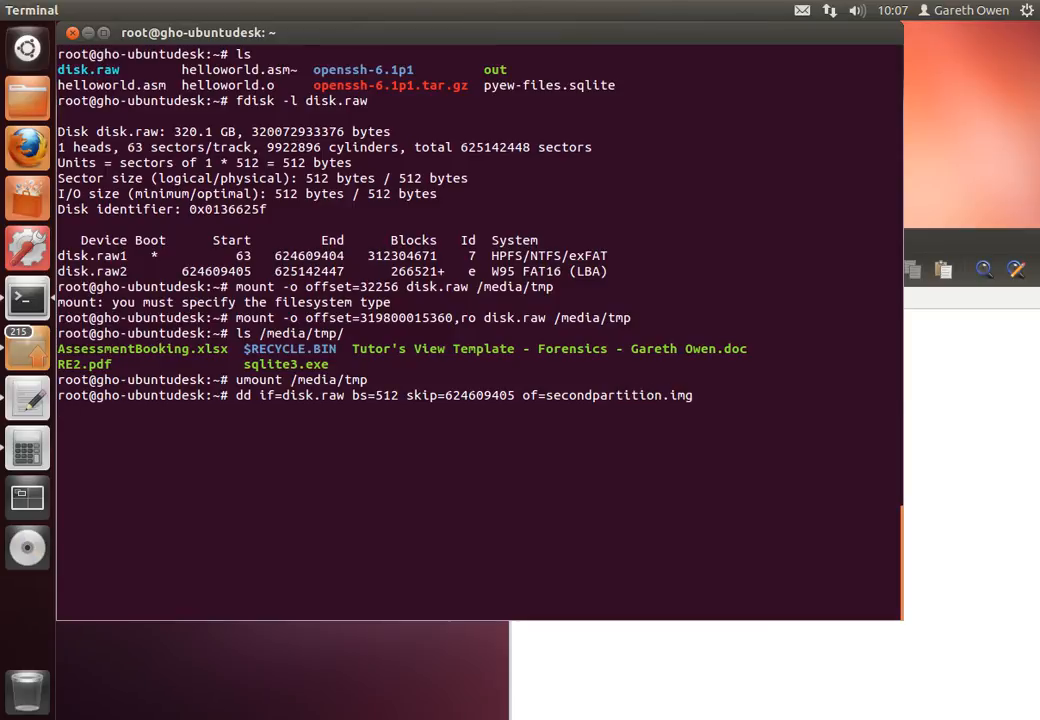
key(Return)
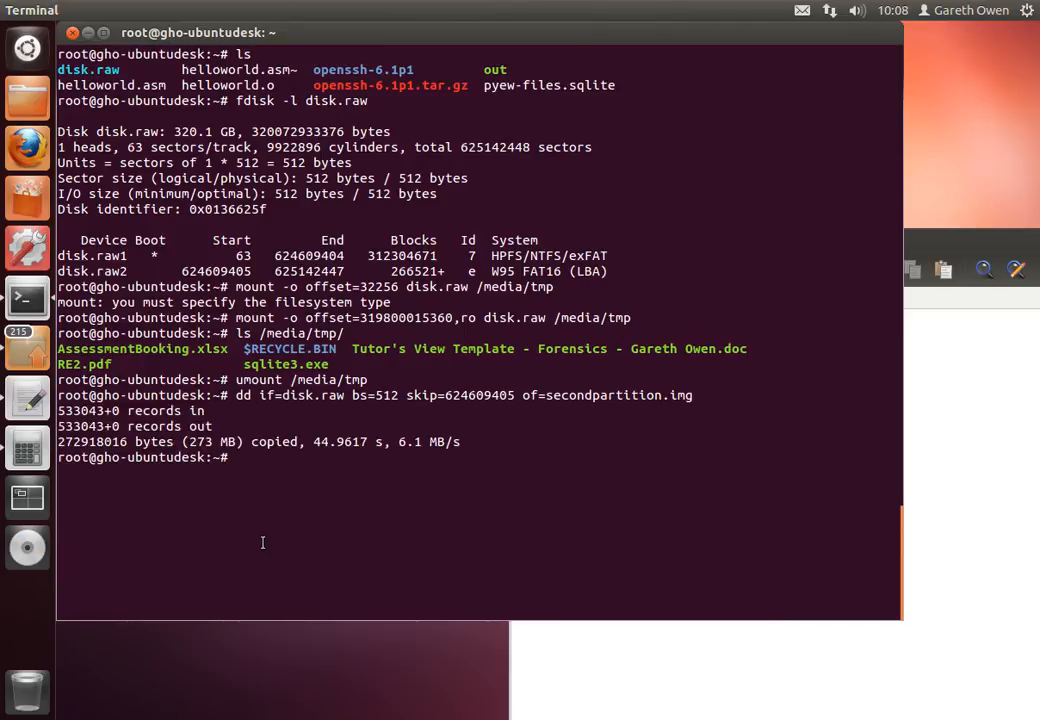
mouse_move(204, 468)
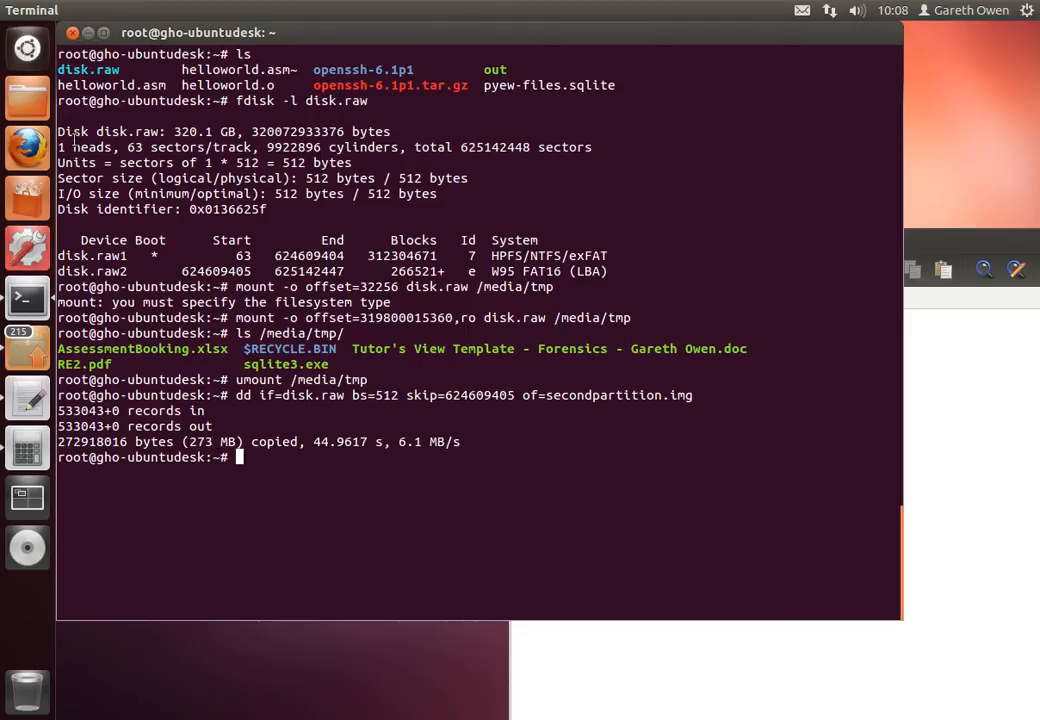
mouse_move(580, 408)
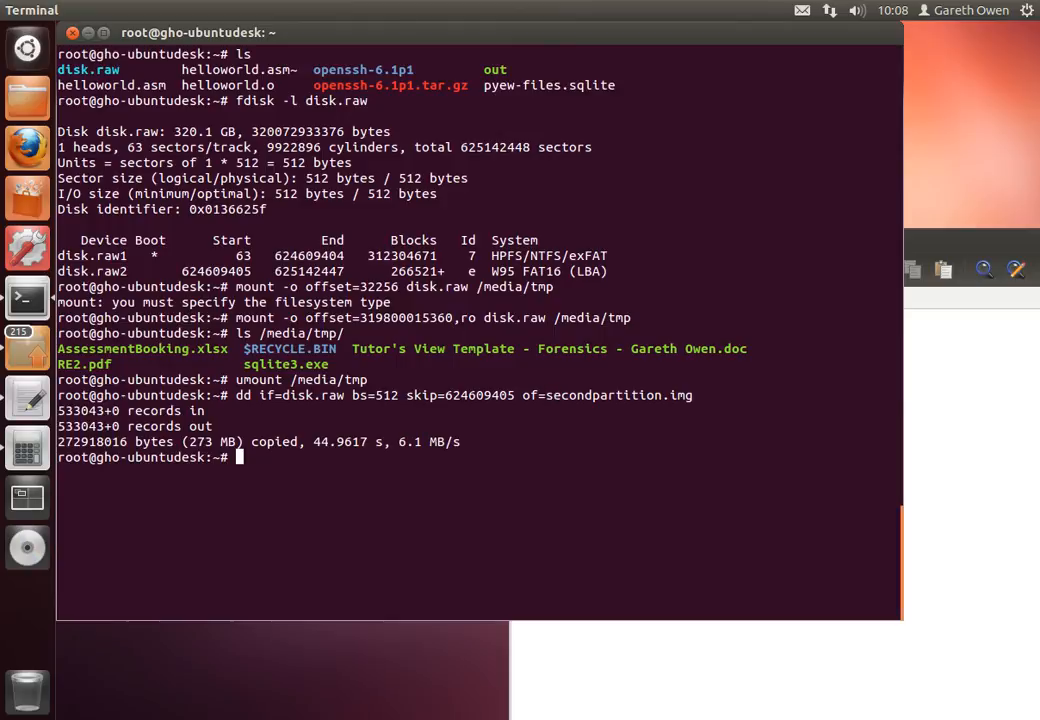
- List secondpartition.img (273 MB) and mount it directly on /media/tmp
text(ls)
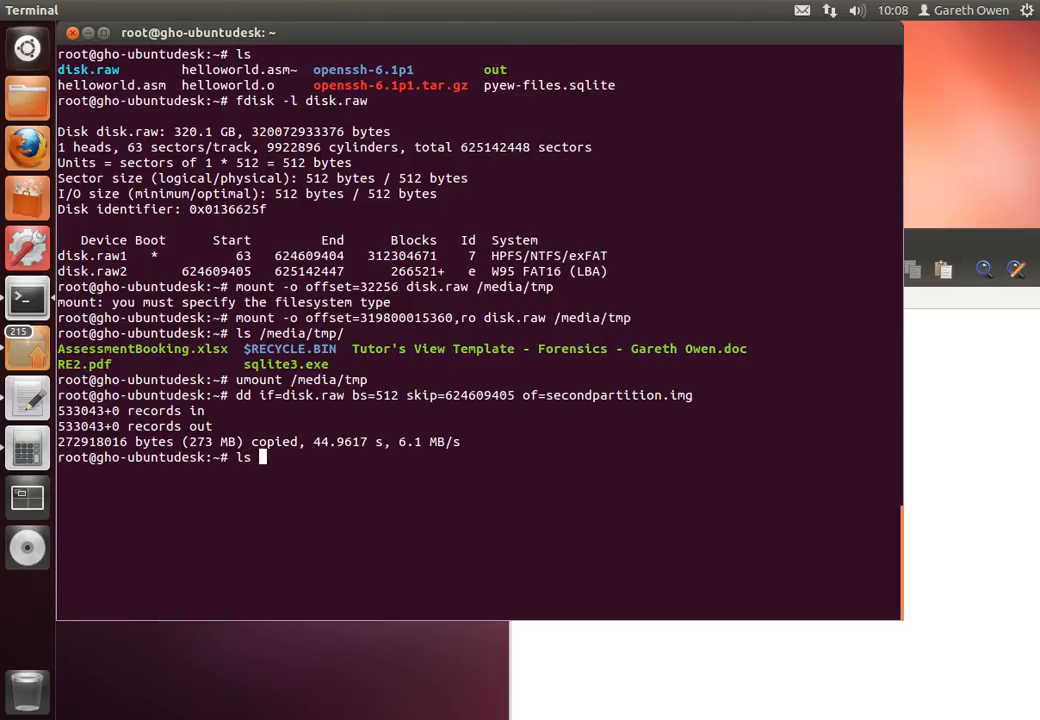
text(-l secondpartition.img)
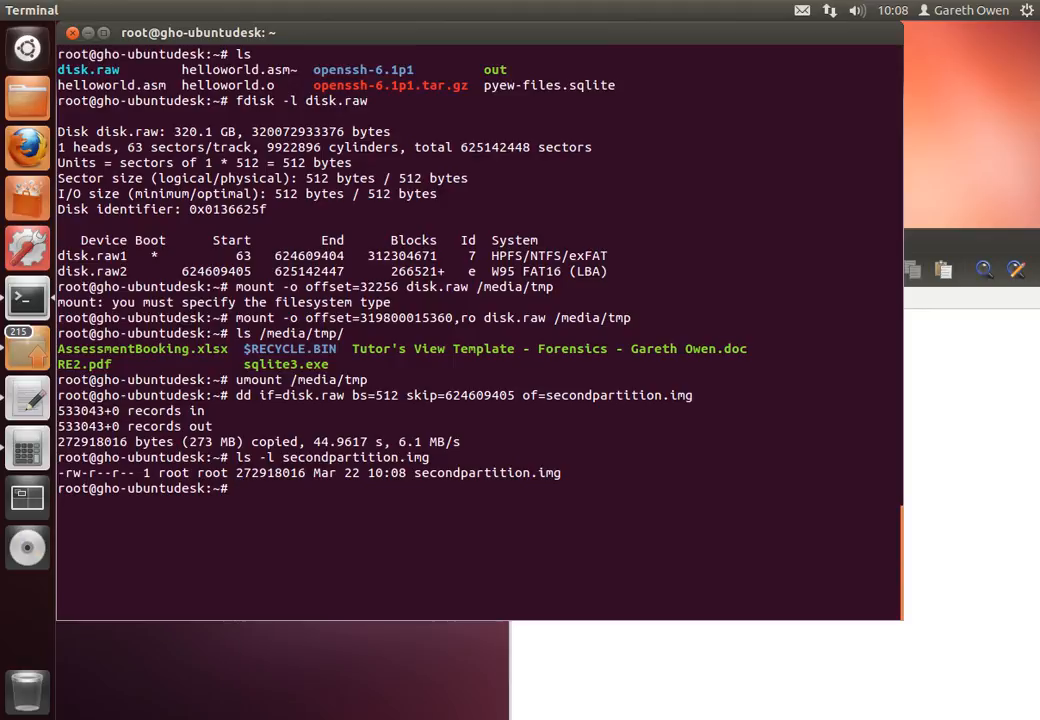
text(mount secondpartition.img)
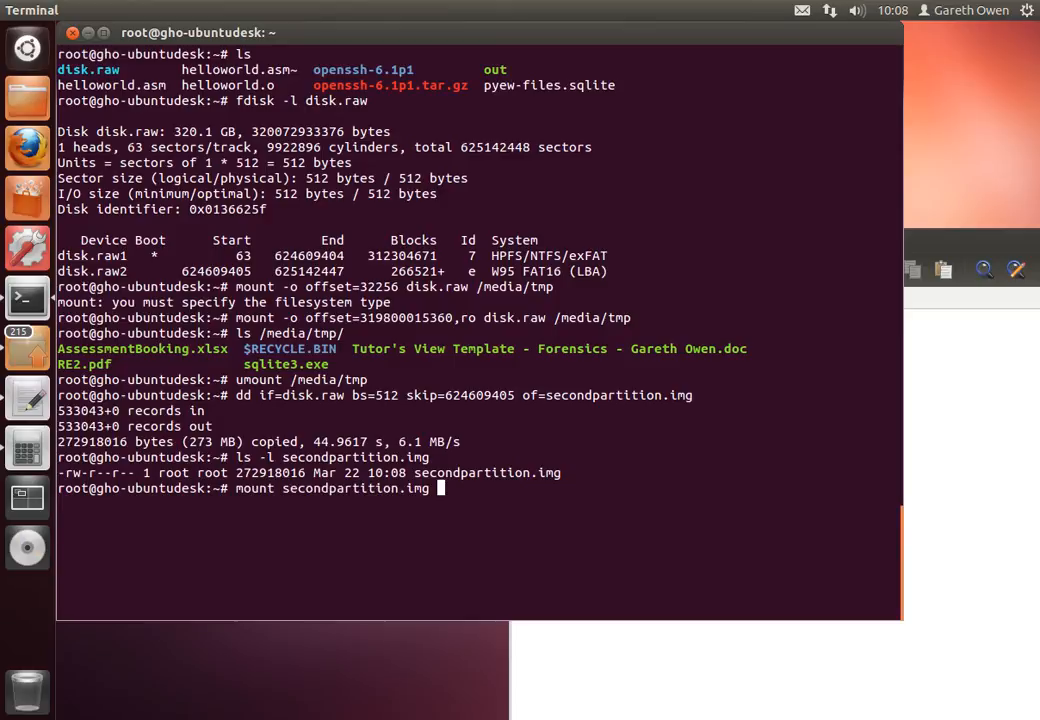
text(/media/tmp)
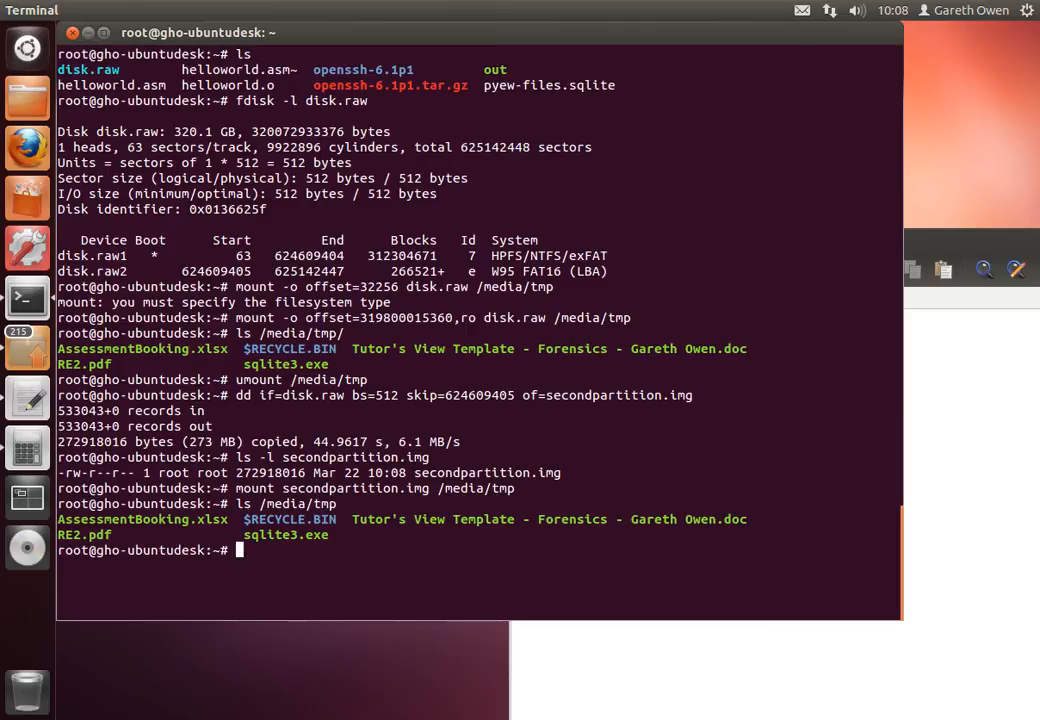
- Run umount /media/tmp to unmount the second partition image
text(umount)
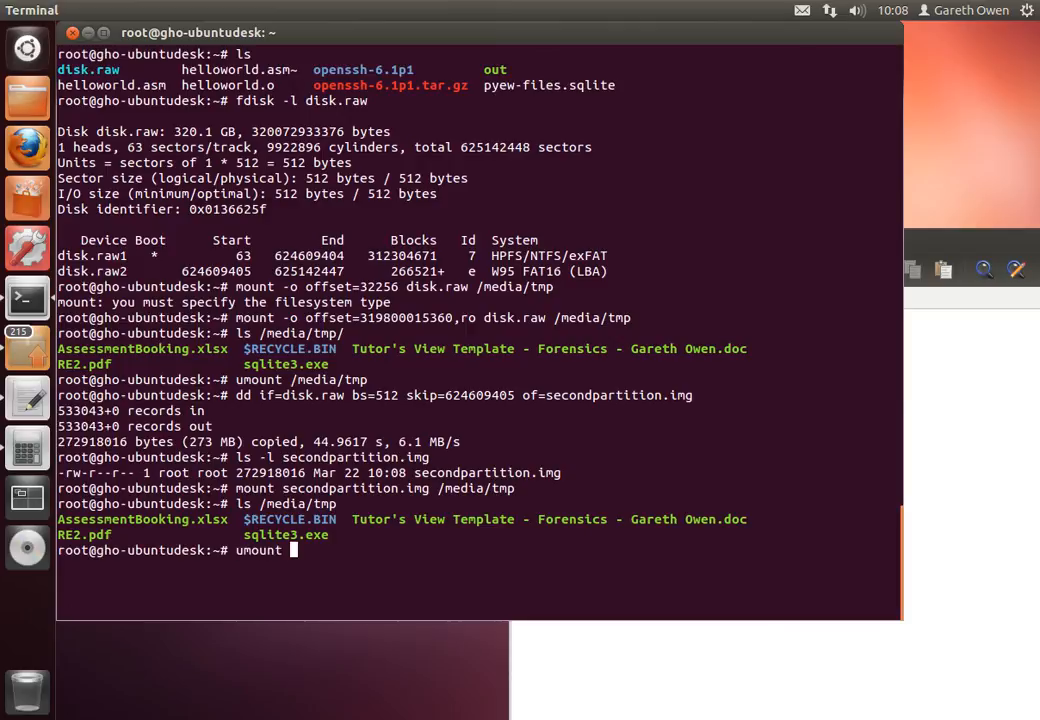
text(/media/tmp)
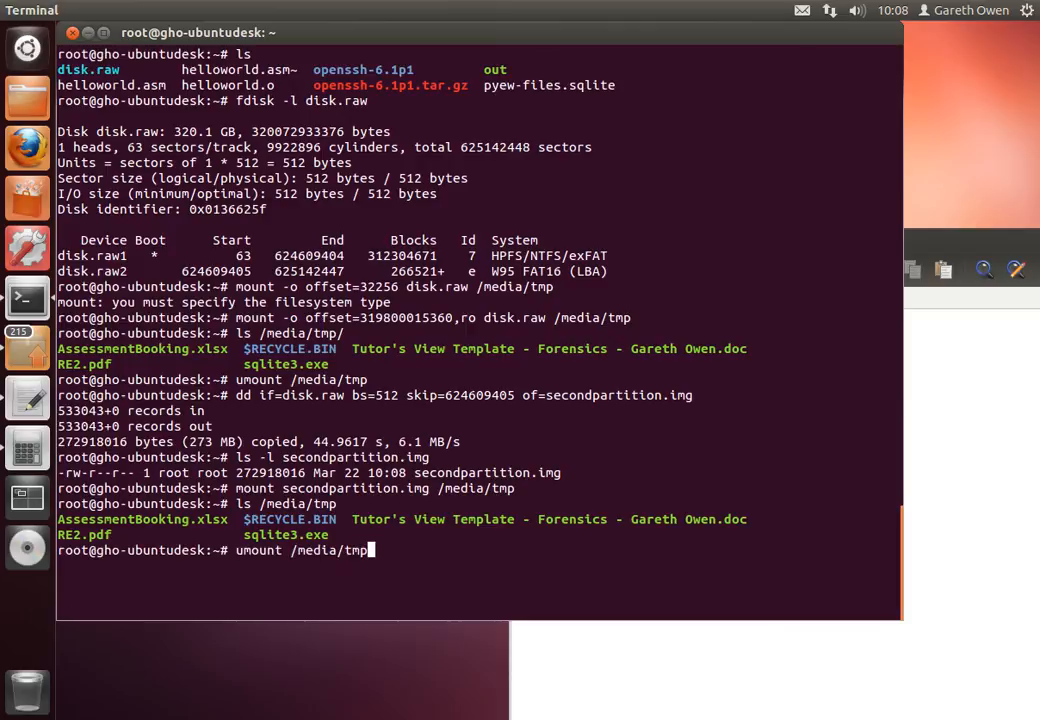
key(Return)
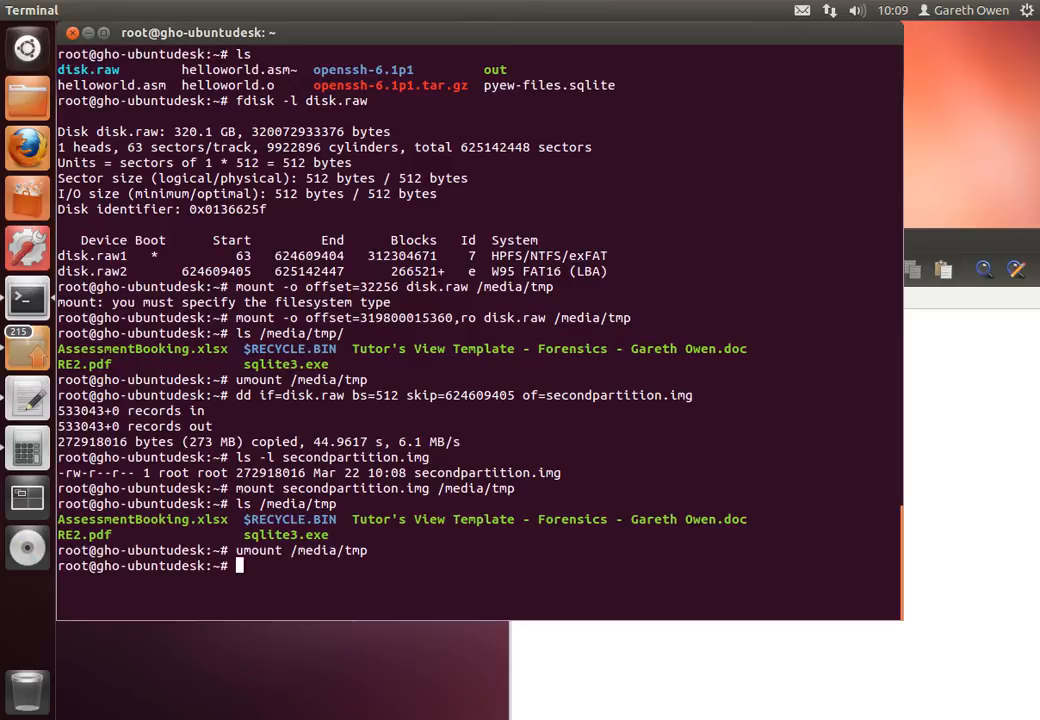
- Run dd if=secondpartition.img bs=512 count=1 | hd to reveal its FAT16 boot sector
text(dd i)
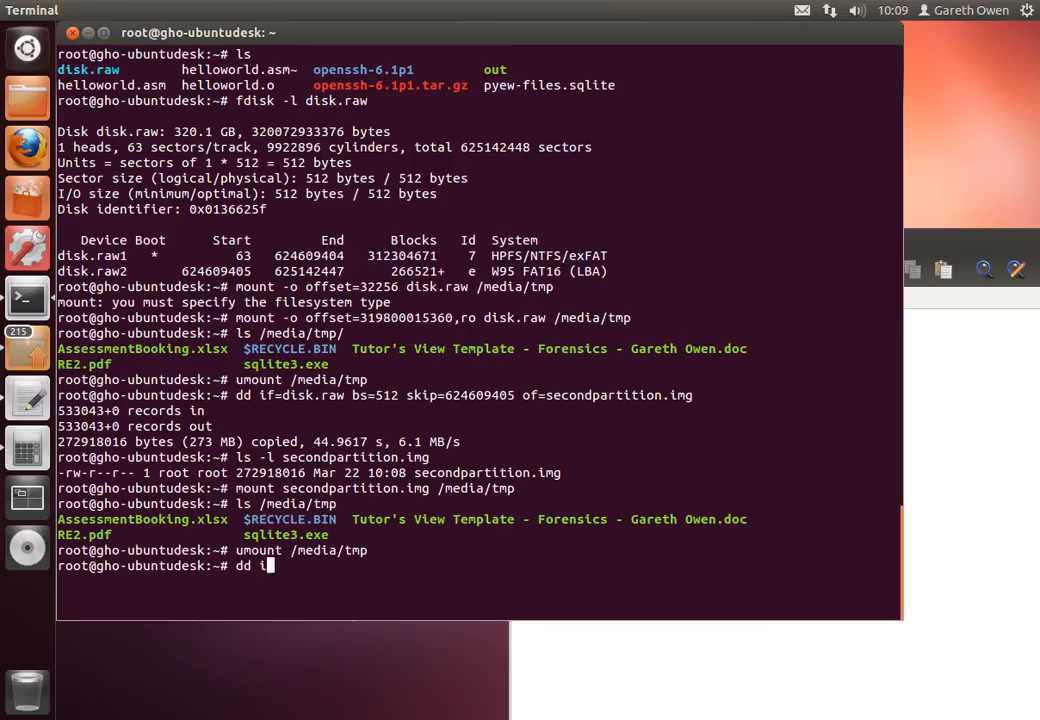
text(f=secondpartition.img)
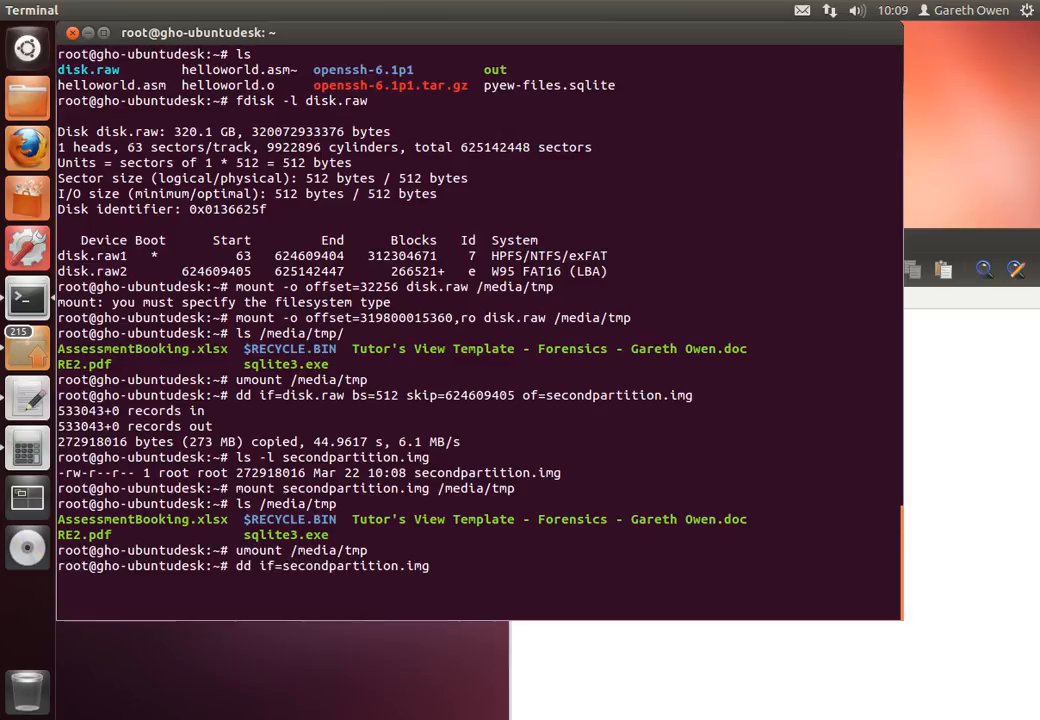
text(bs=512)
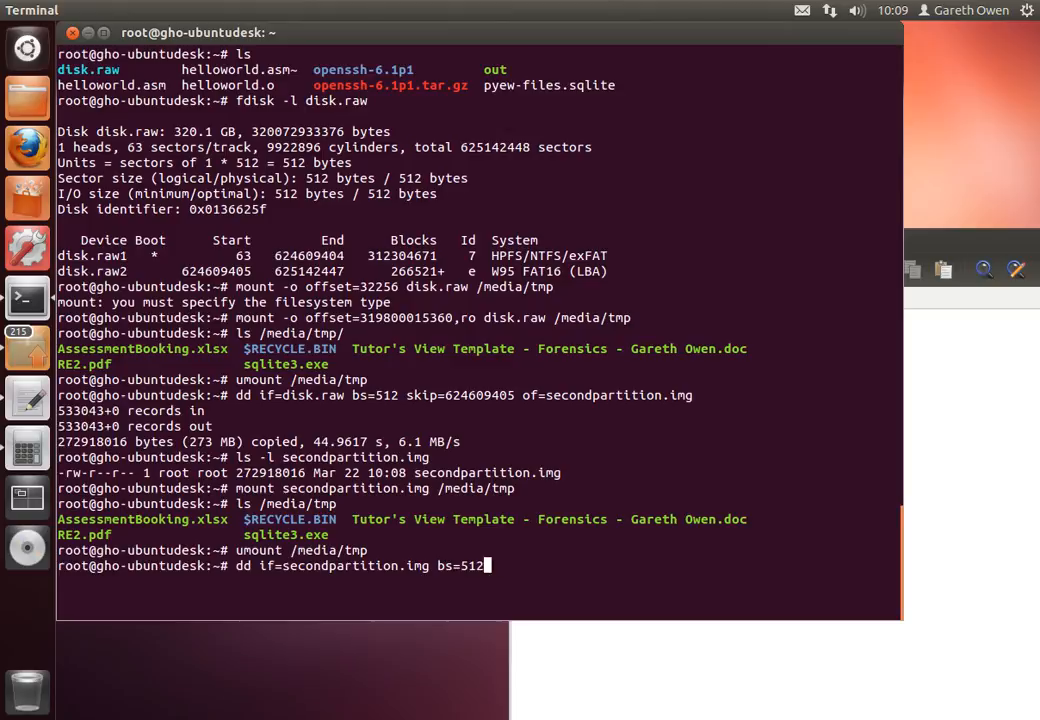
text(count)
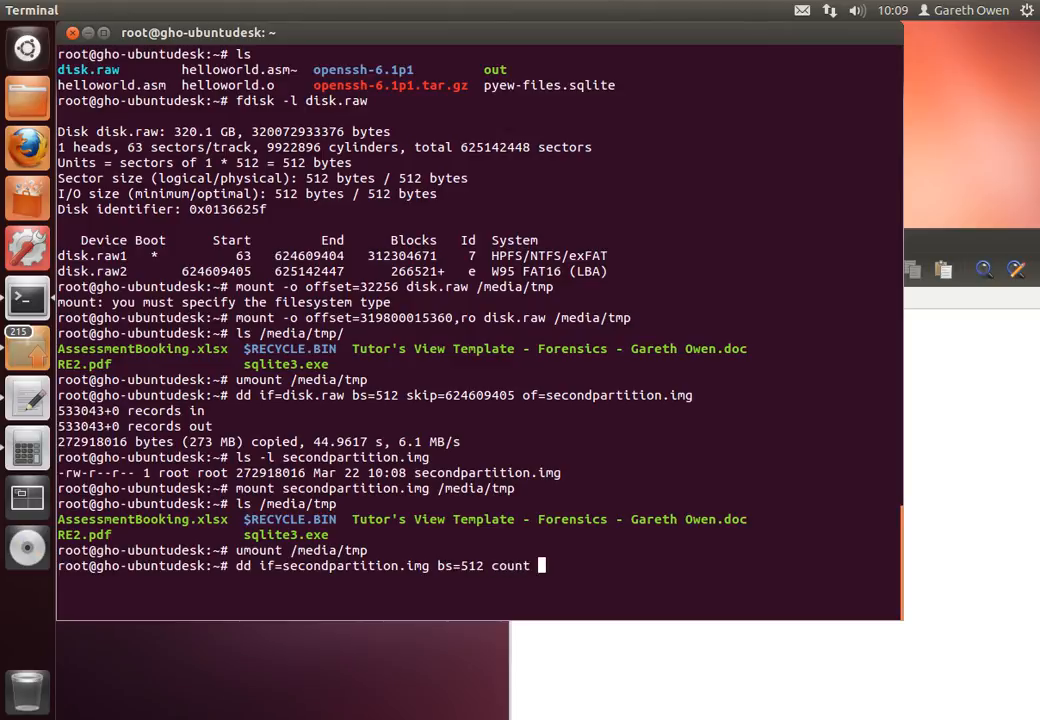
text(1 |)
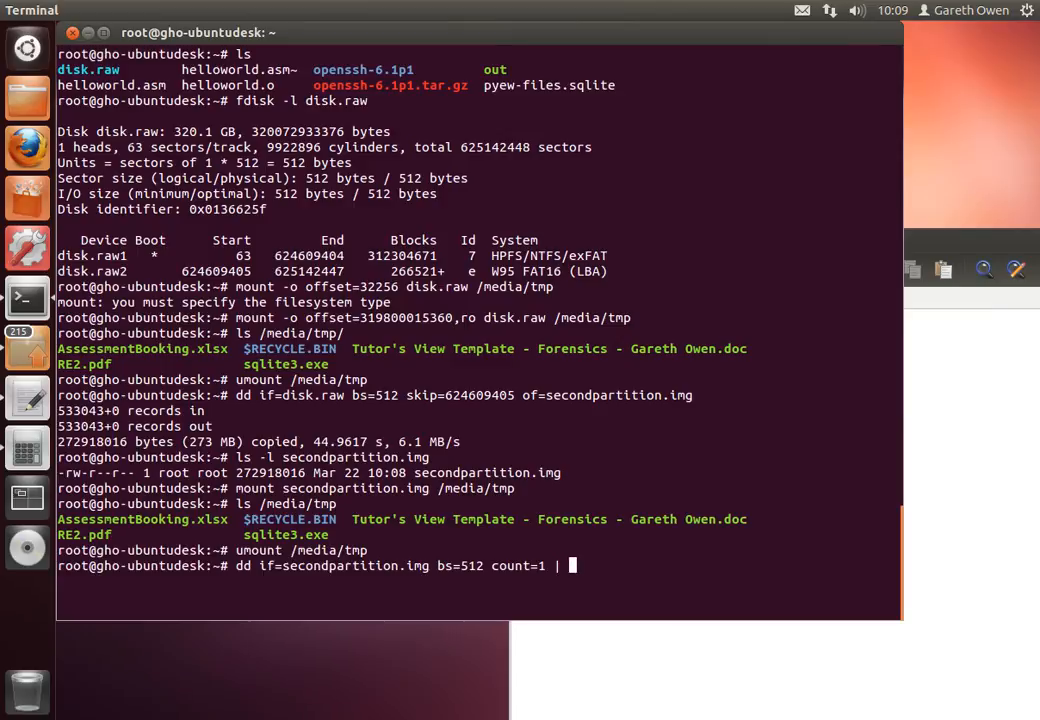
text(hd)
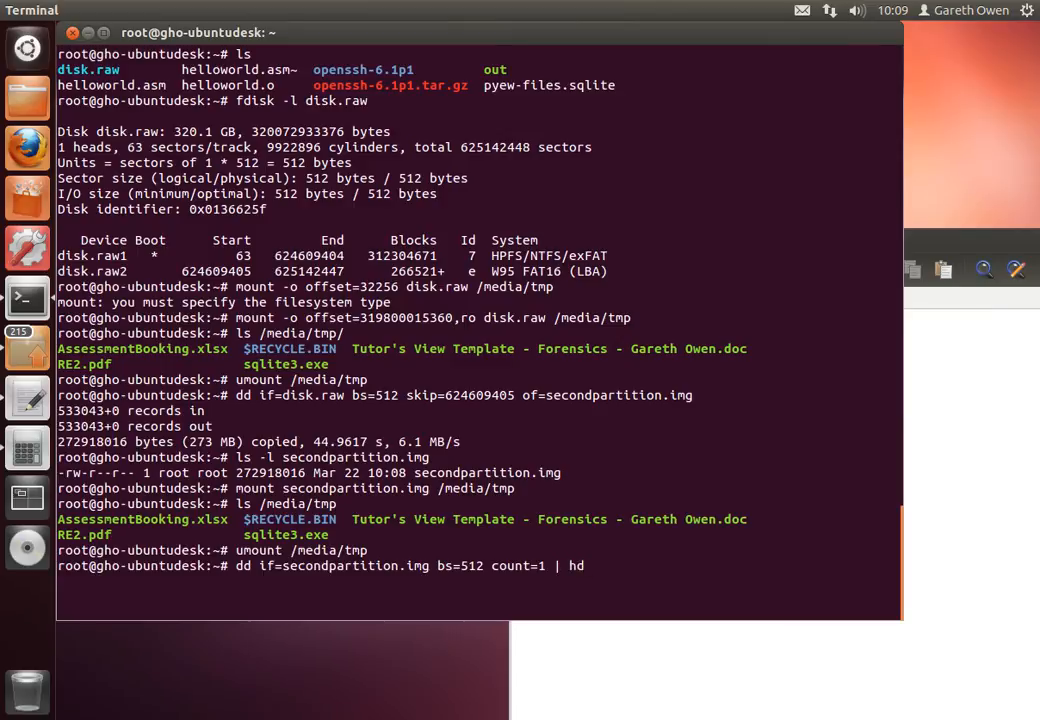
key(Return)
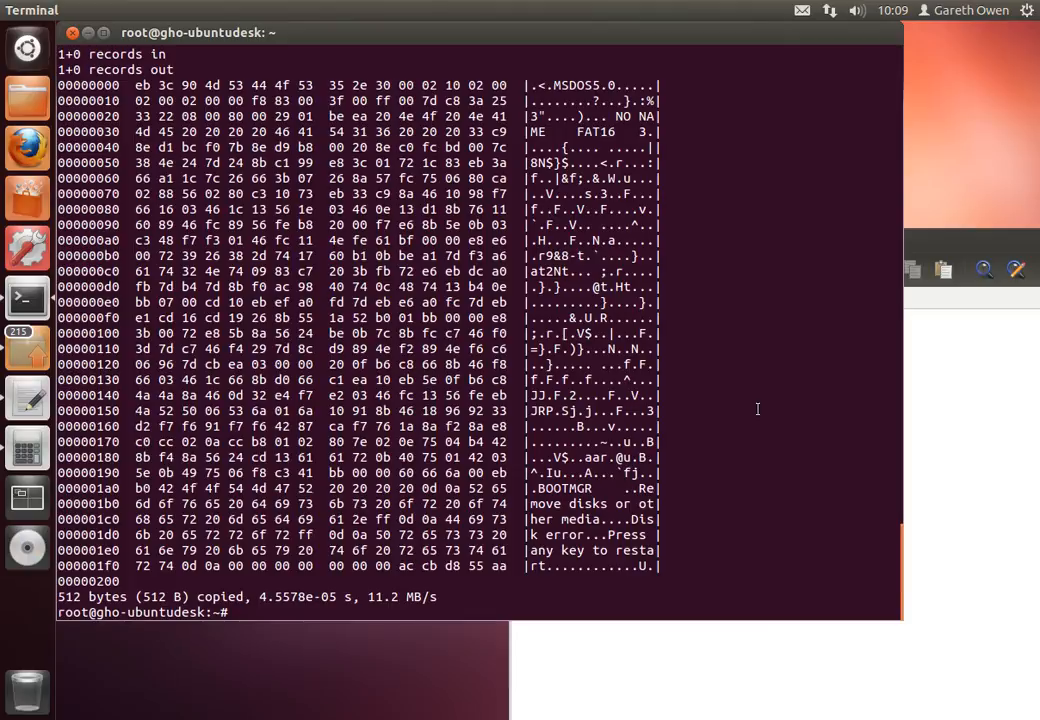
mouse_move(656, 496)
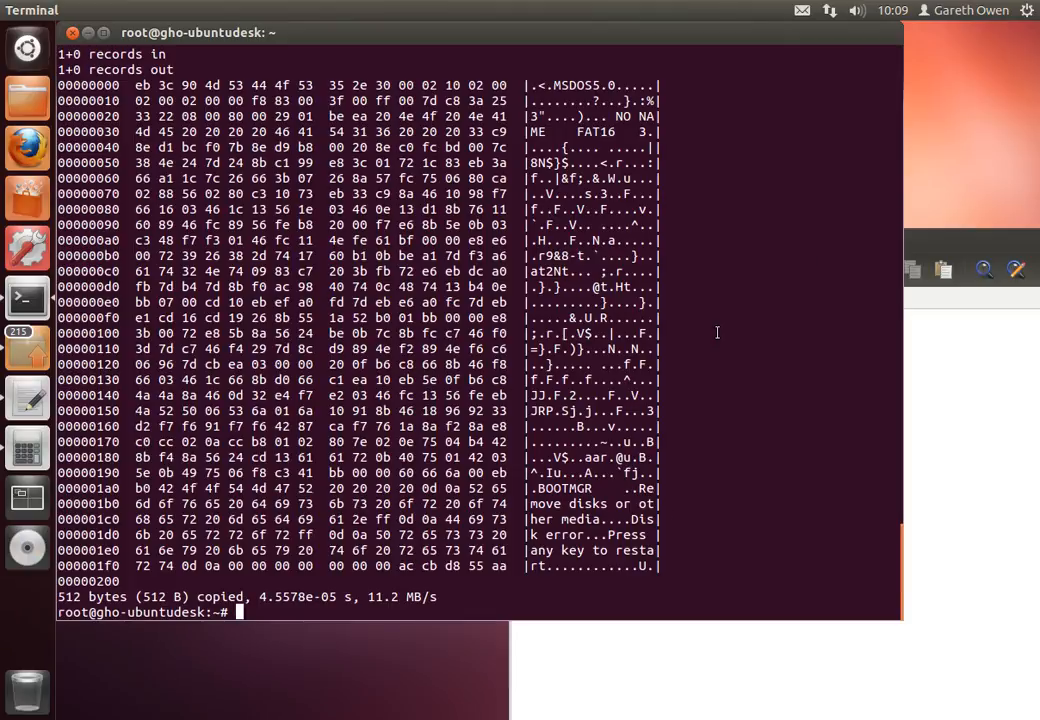
- Recall the earlier dd command and note the first partition's start sector 63 in the fdisk listing
text(dd if=secondpartition.img bs=512 count=1 | hd)
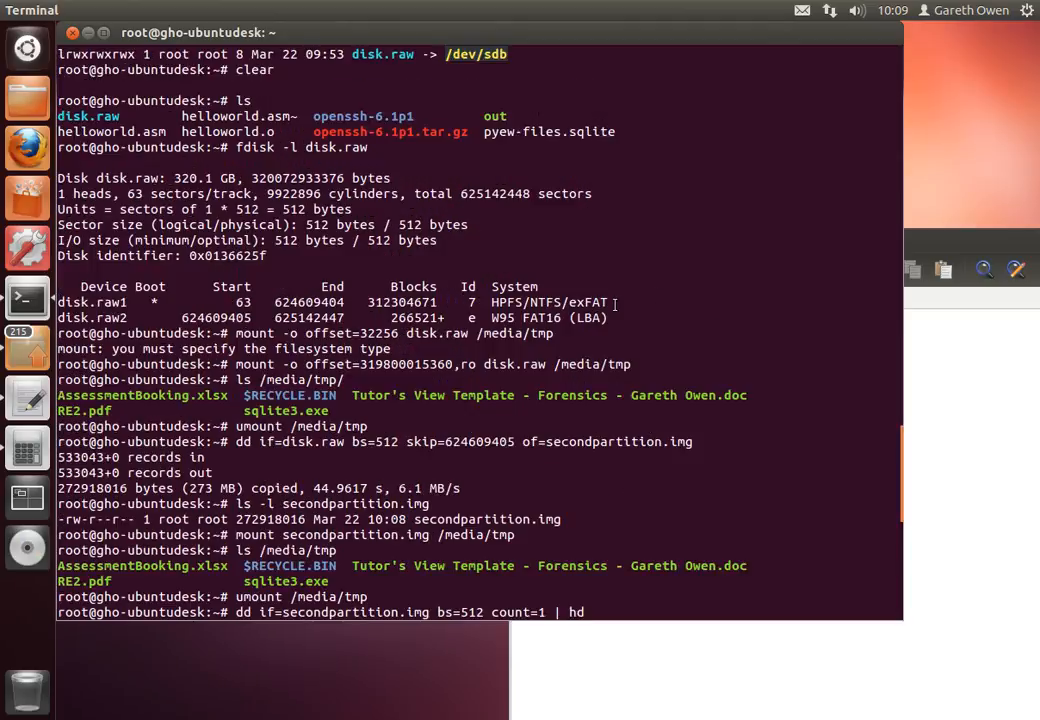
drag(58, 302, 604, 302)
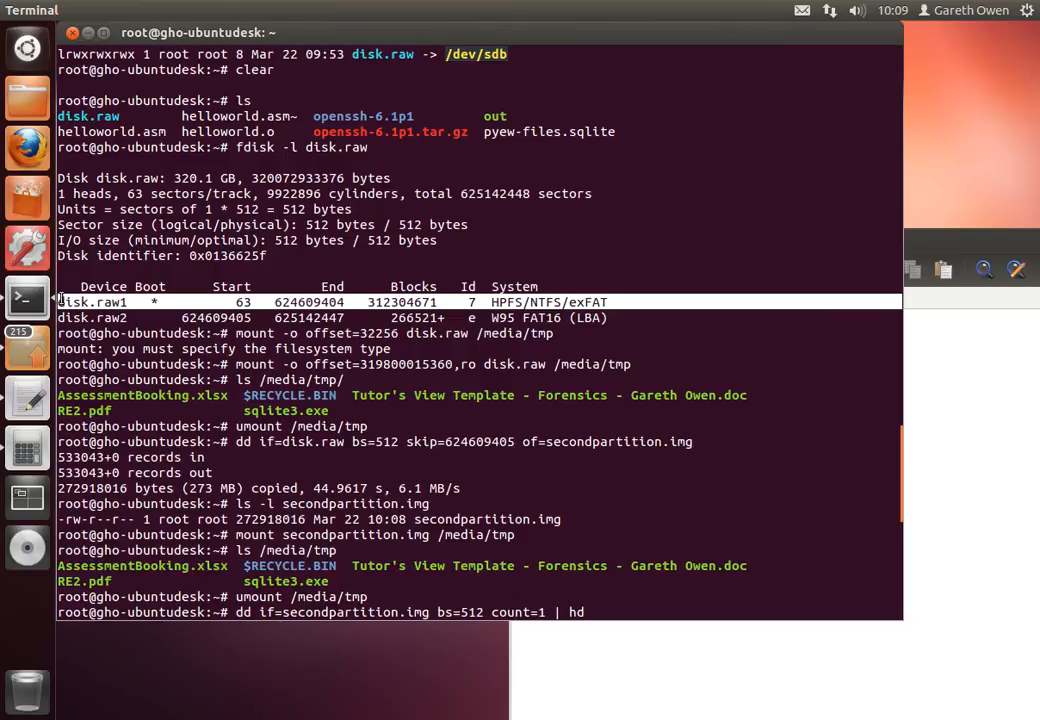
mouse_move(238, 302)
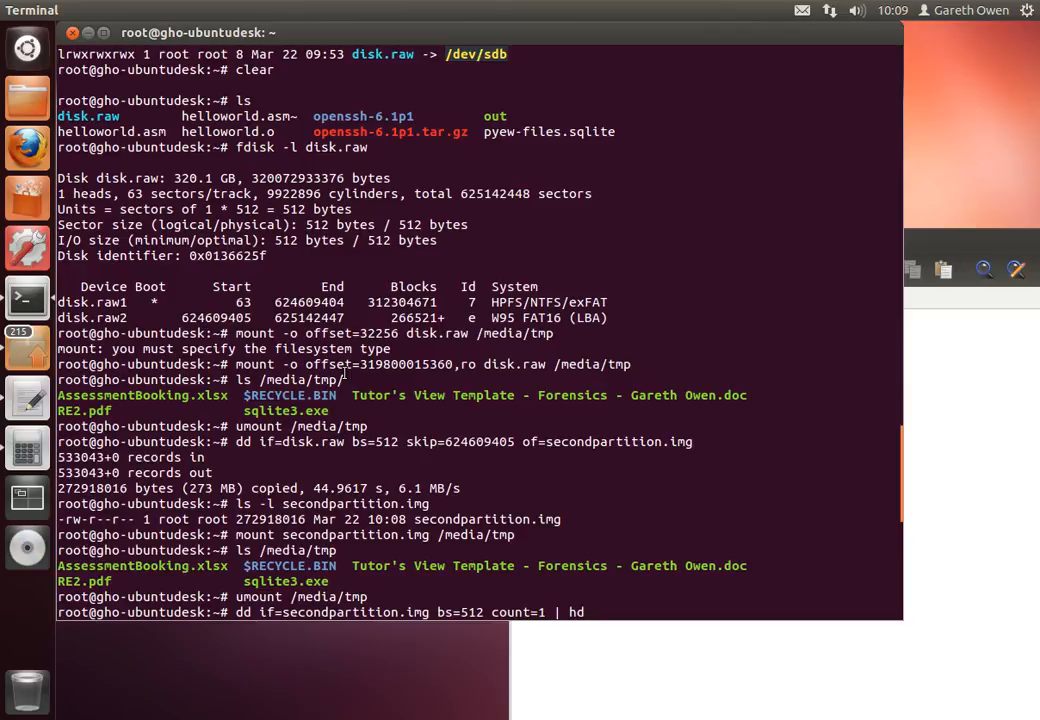
double_click(236, 300)
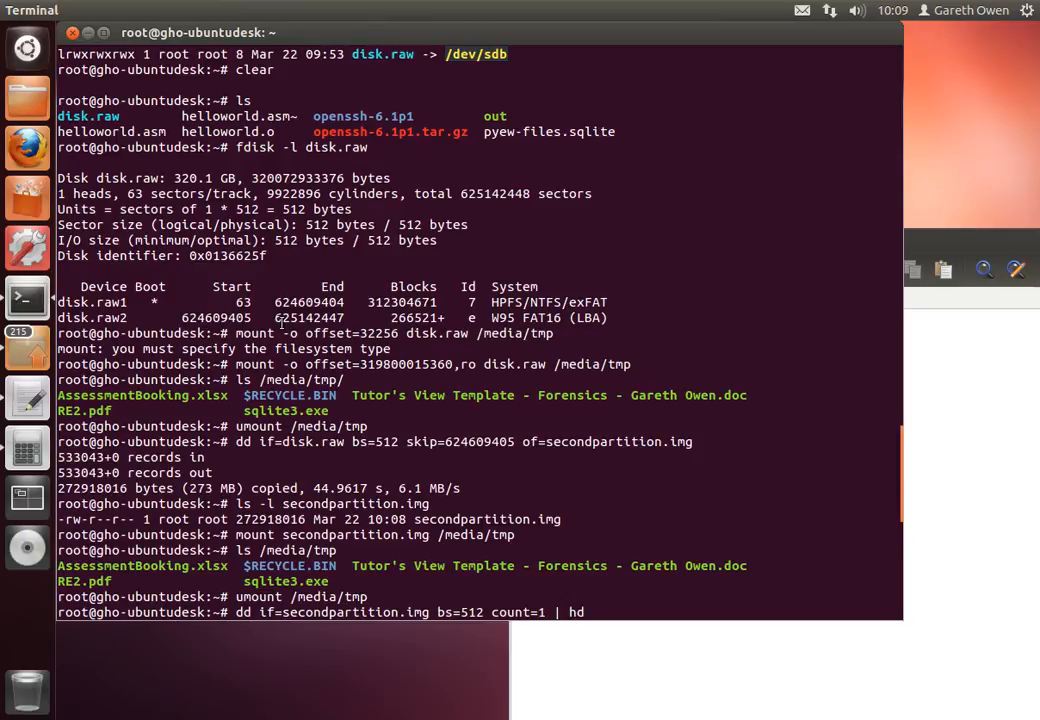
key(Return)
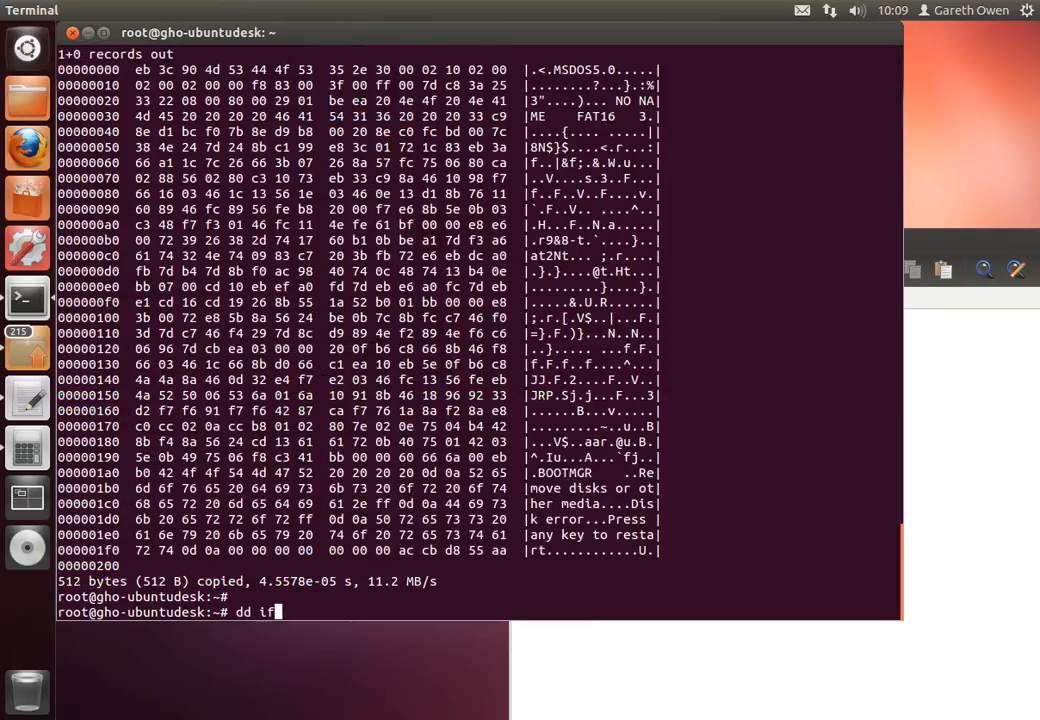
- Run dd if=disk.raw bs=512 skip=63 count=1 | hd to dump the first partition's boot sector
text(=disk.raw bs=)
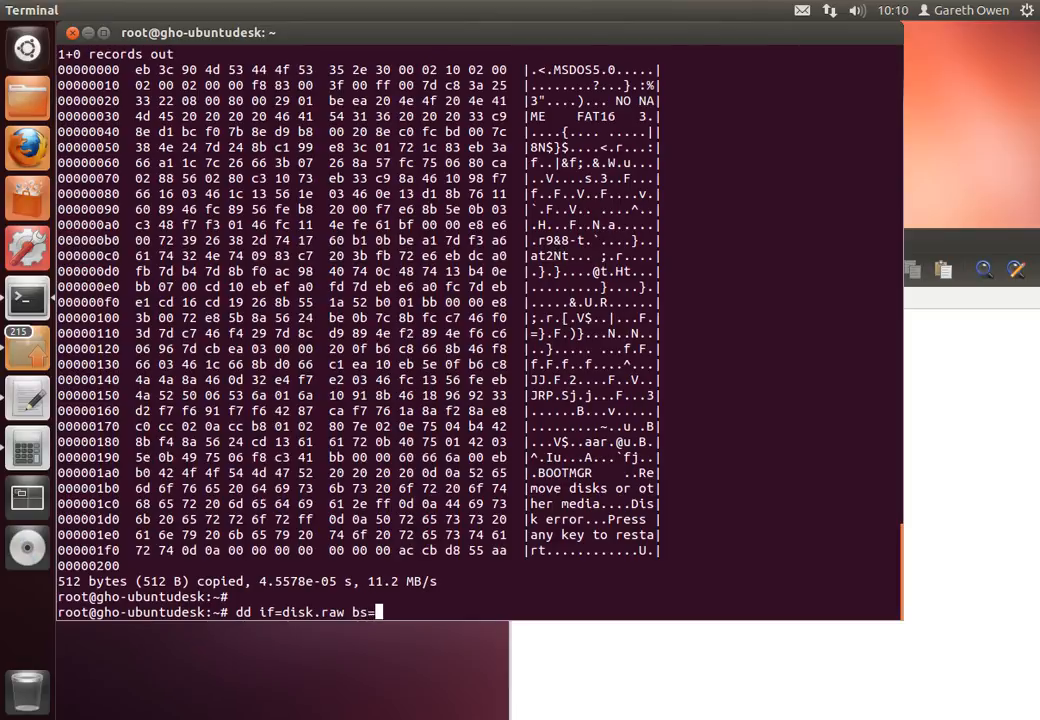
text(512)
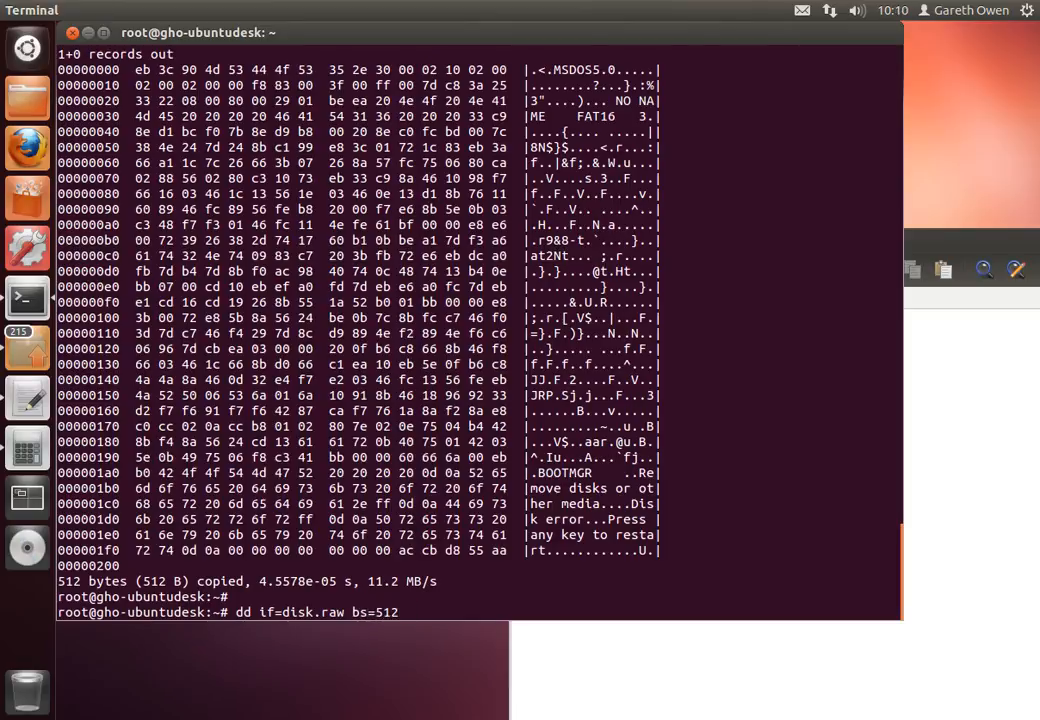
text(skip=)
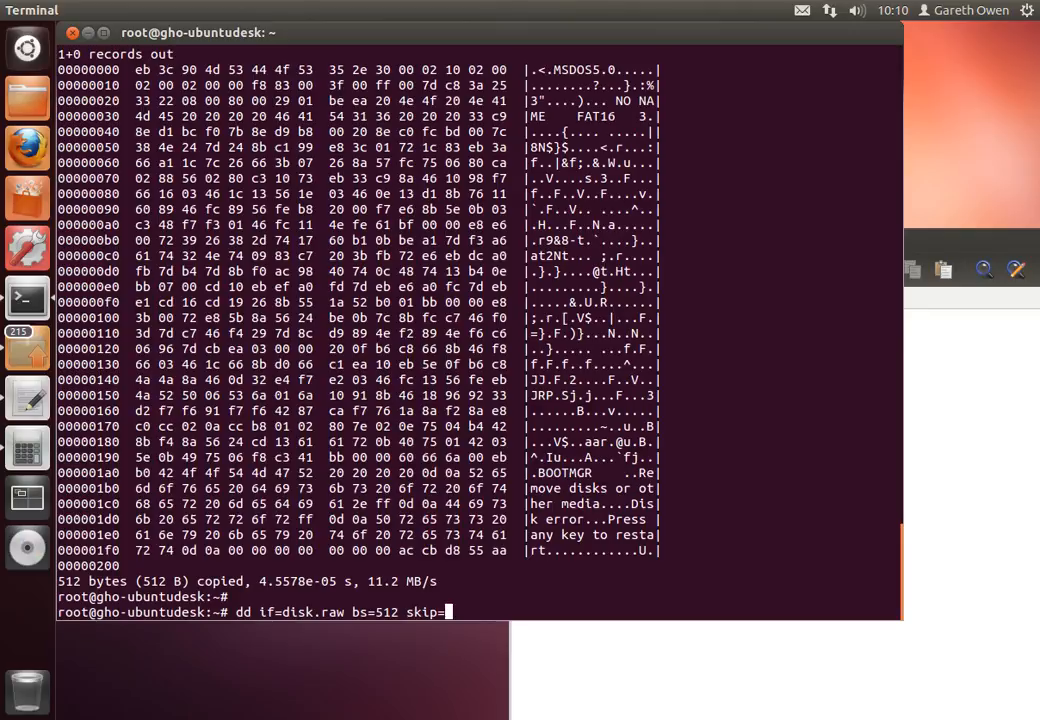
text(63)
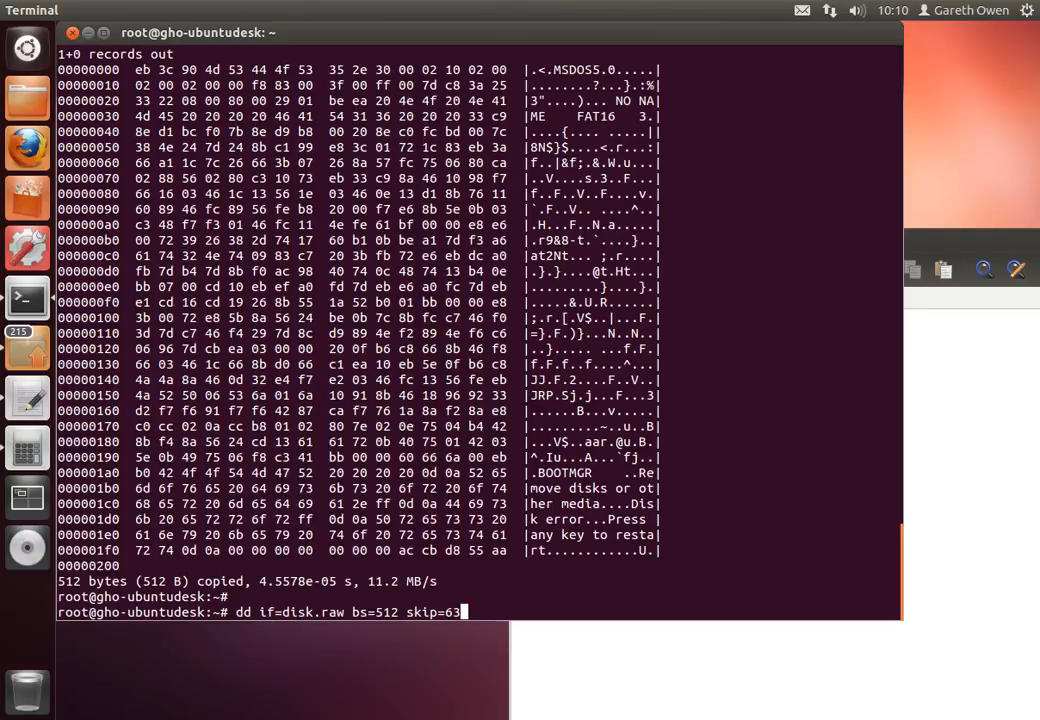
text(count=)
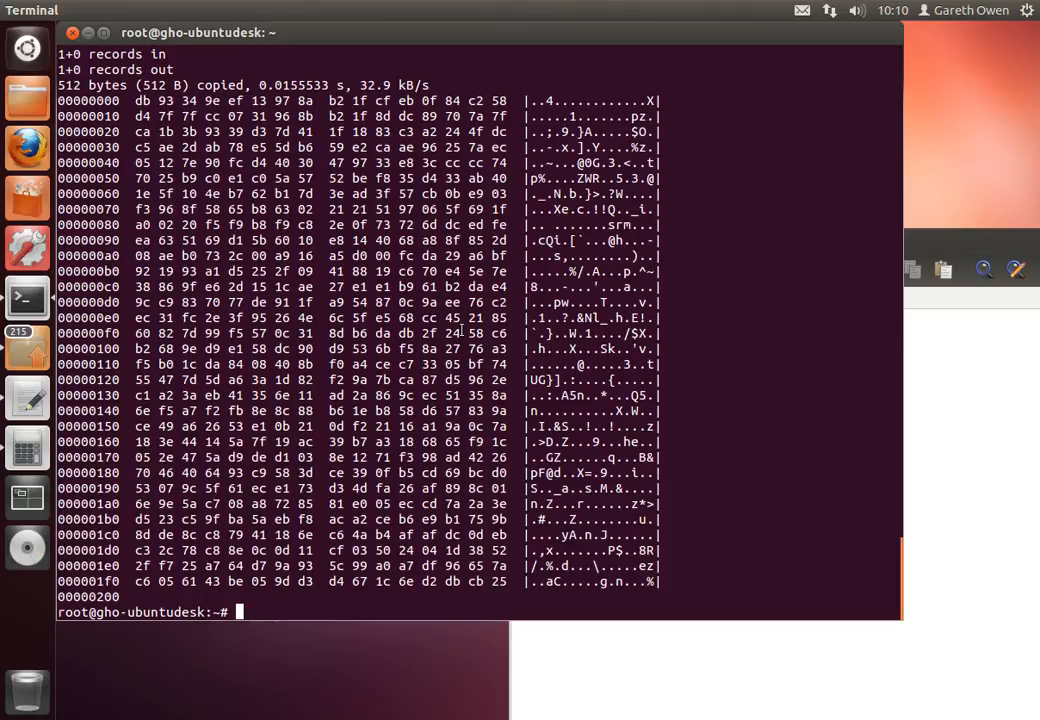
- Dump 1000 sectors from skip 63 of disk.raw, then set up the same dd piped to ent
text(dd if=disk.raw bs=512 skip=63 count=1 | hd)
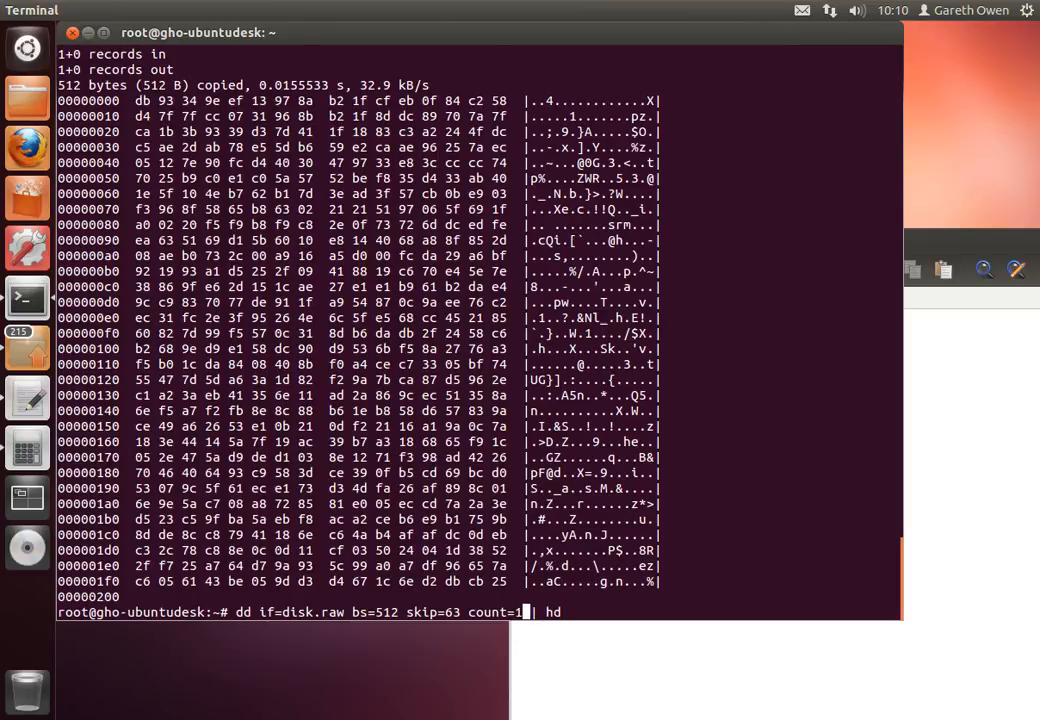
text(000)
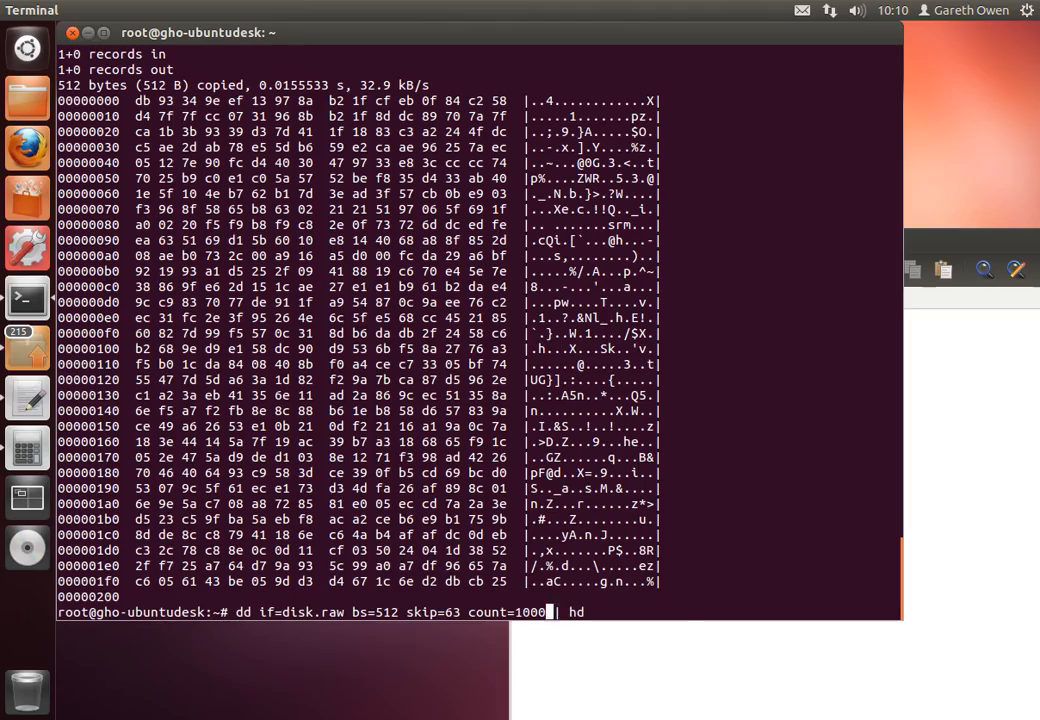
key(Return)
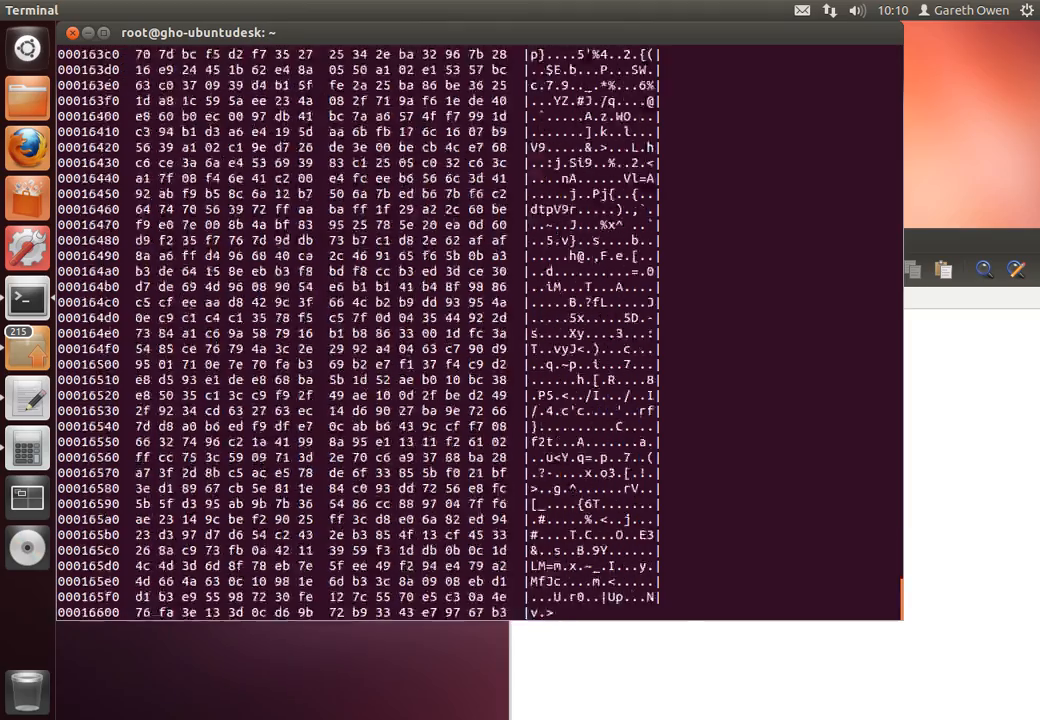
scroll(down, 3)
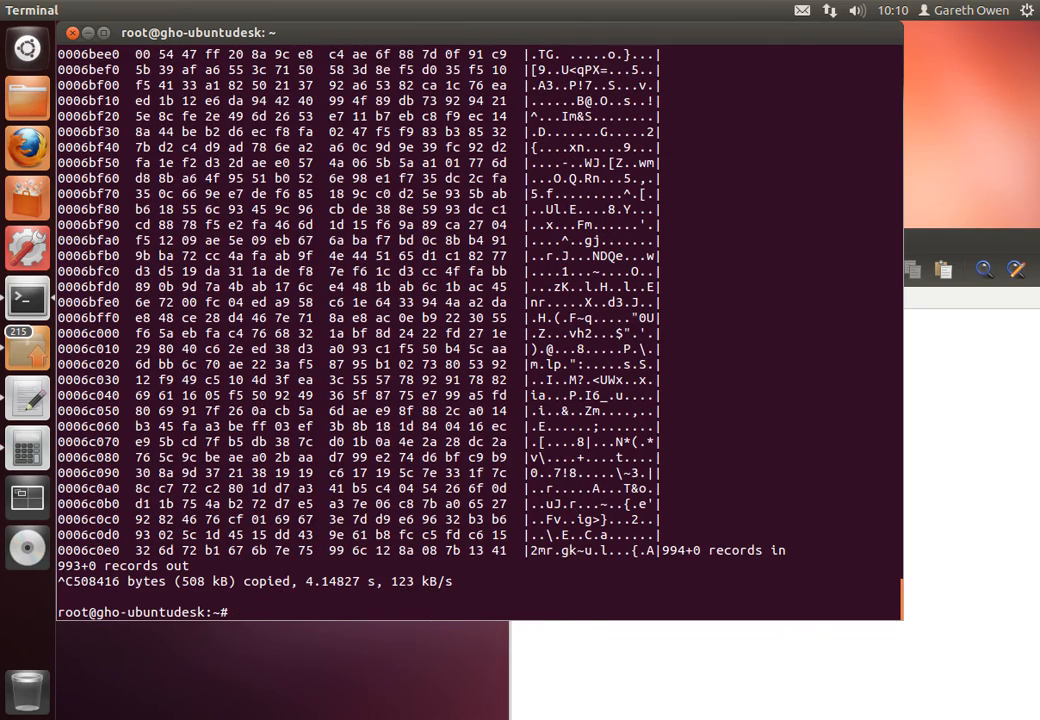
text(dd if=disk.raw bs=512 skip=63 count=1000 | ent)
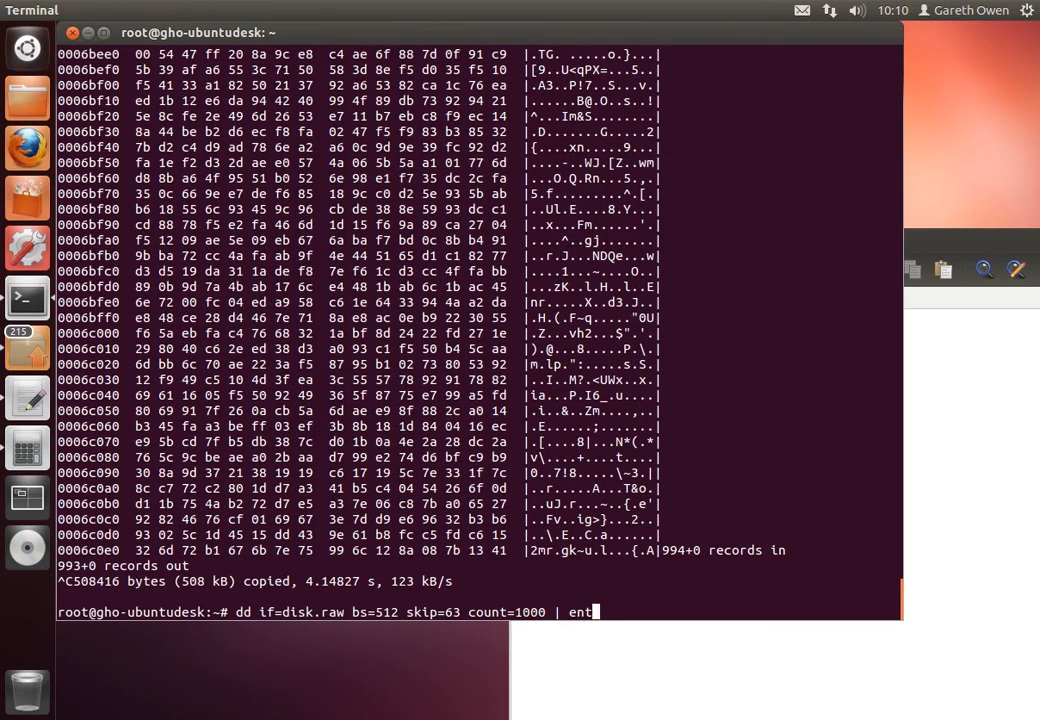